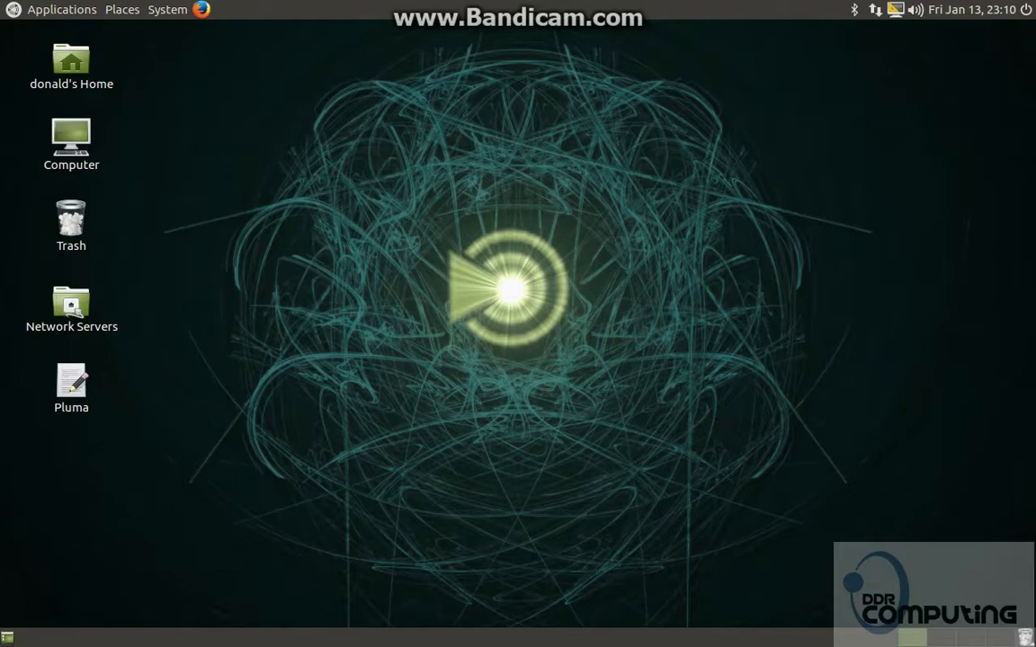
{"action": "mouse_move", "coordinate": [305, 124]}
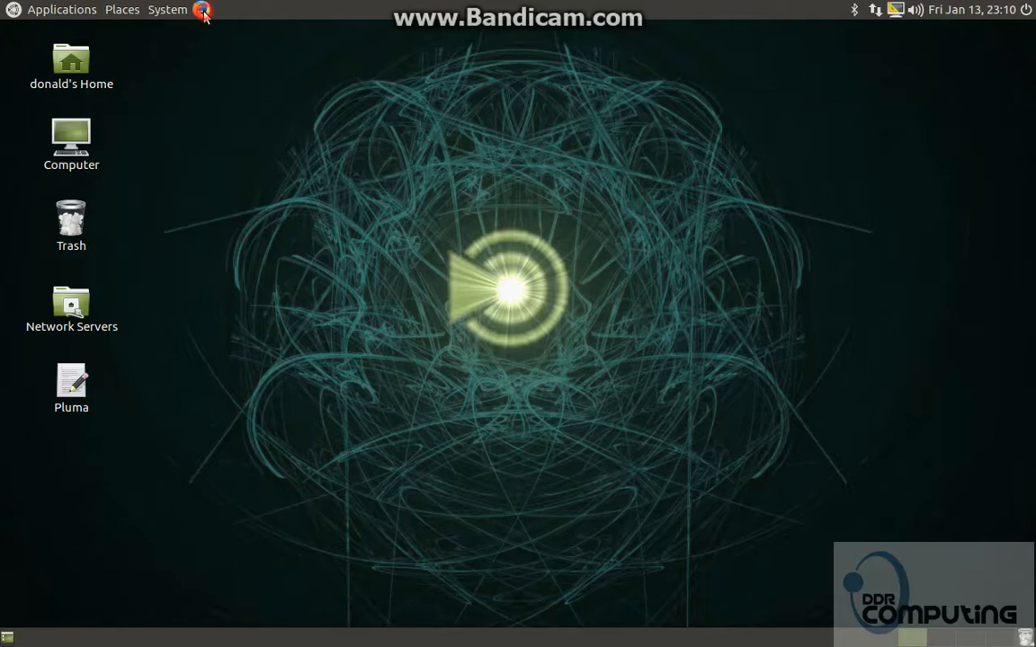
Google 'plex server' in Firefox and open Plex's downloads page to the platform list.
{"action": "left_click", "coordinate": [202, 9]}
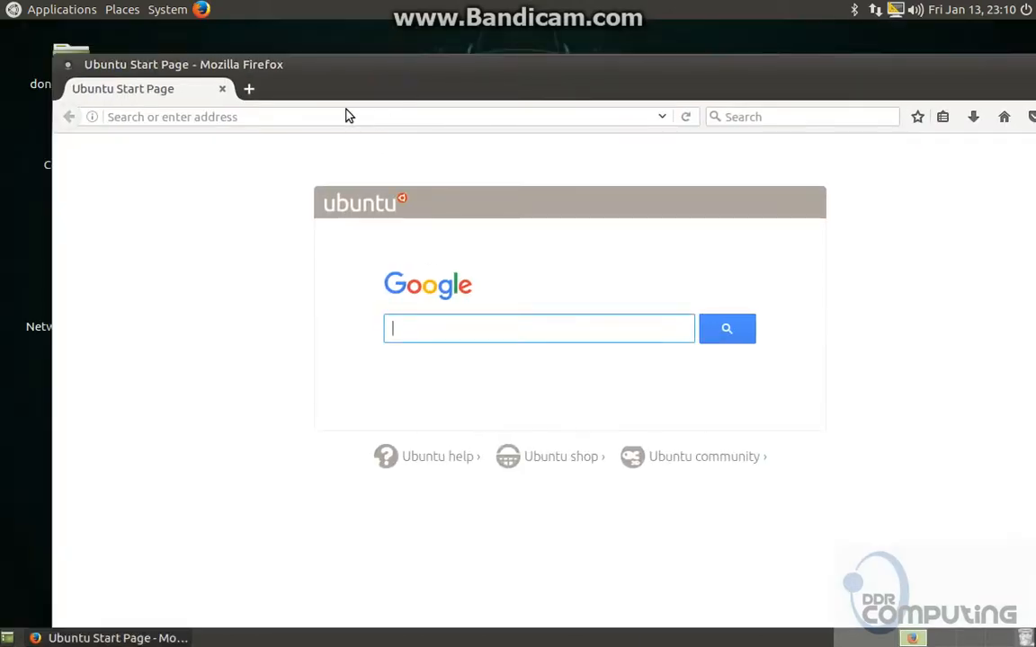
{"action": "type", "text": "plex server"}
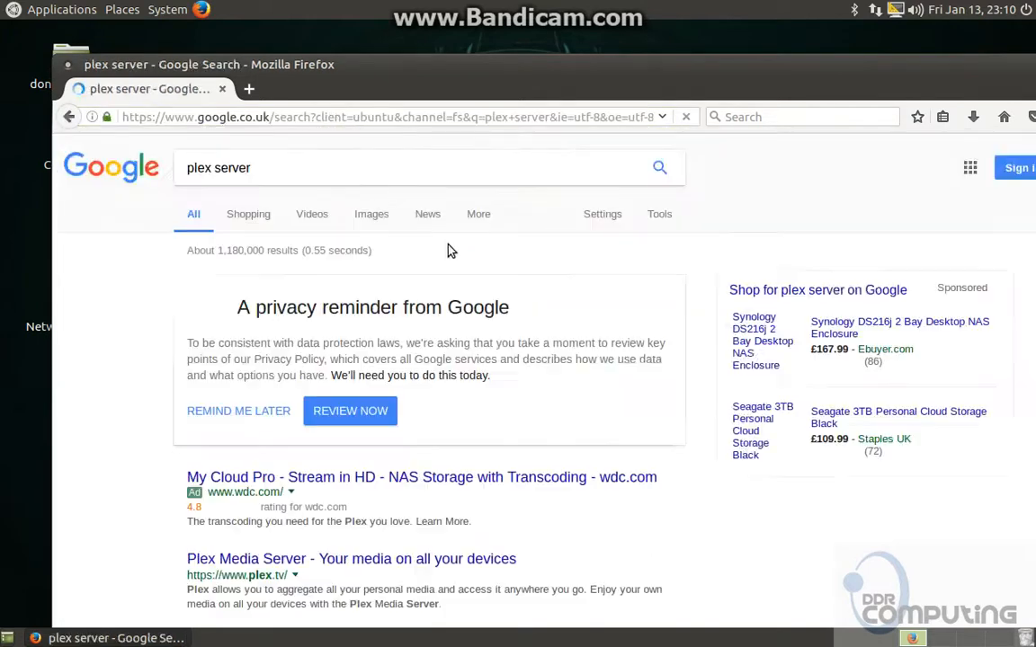
{"action": "scroll", "scroll_direction": "down", "scroll_amount": 3}
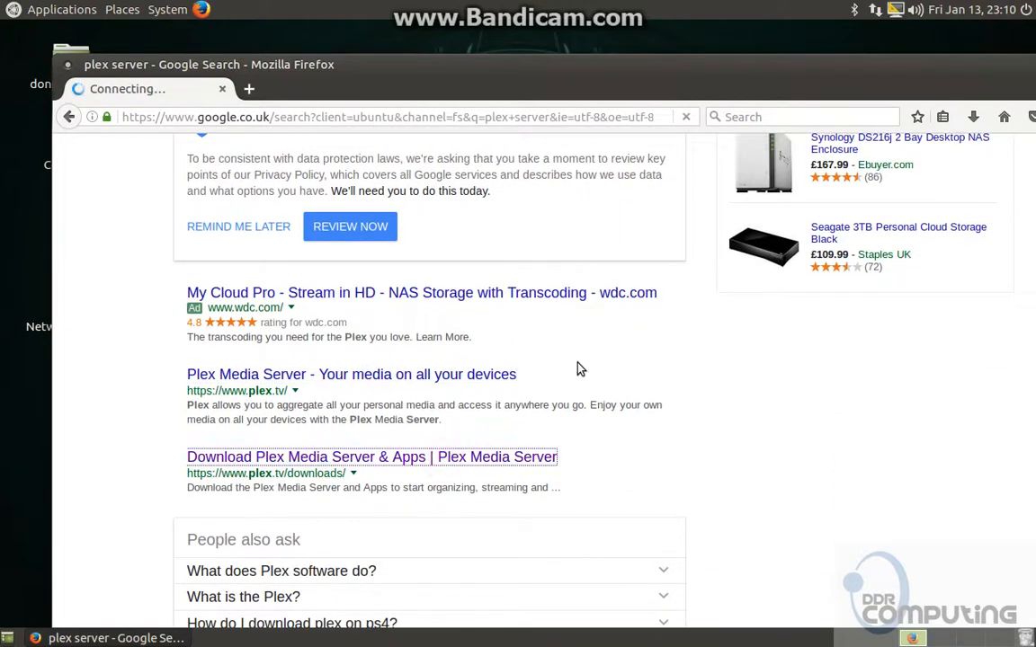
{"action": "left_click", "coordinate": [372, 457]}
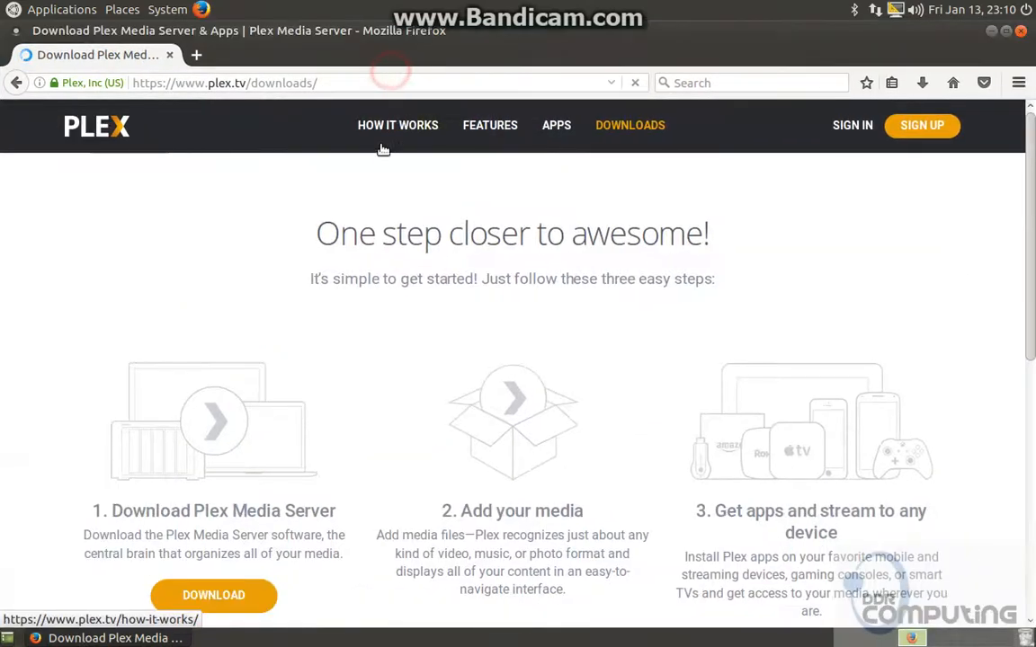
{"action": "scroll", "scroll_direction": "down", "scroll_amount": 3}
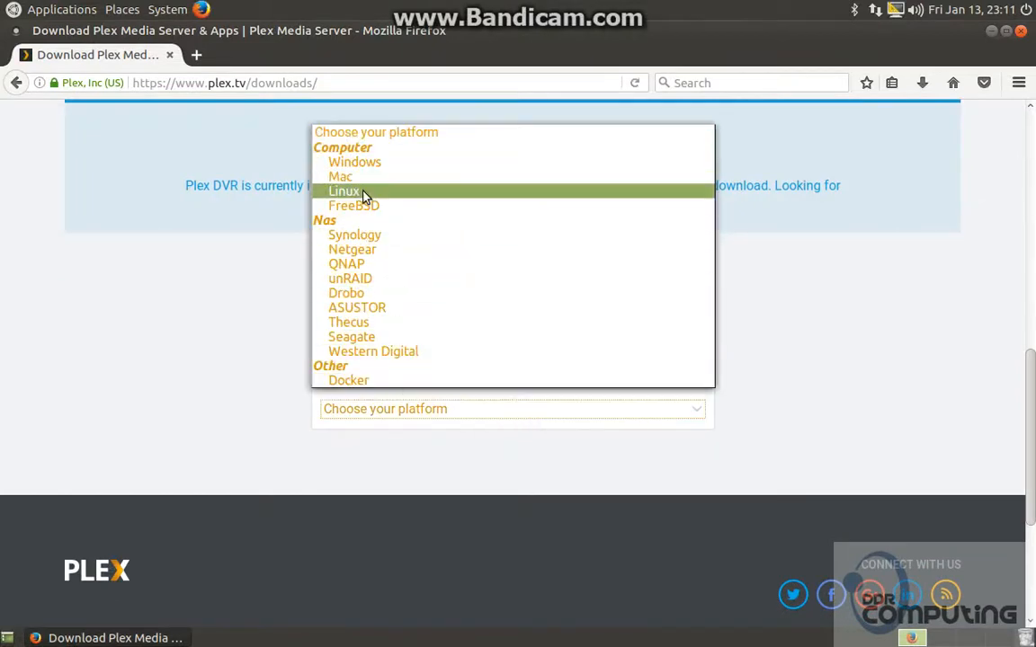
Select Linux as the platform and copy the Ubuntu 64-bit server download link.
{"action": "left_click", "coordinate": [344, 191]}
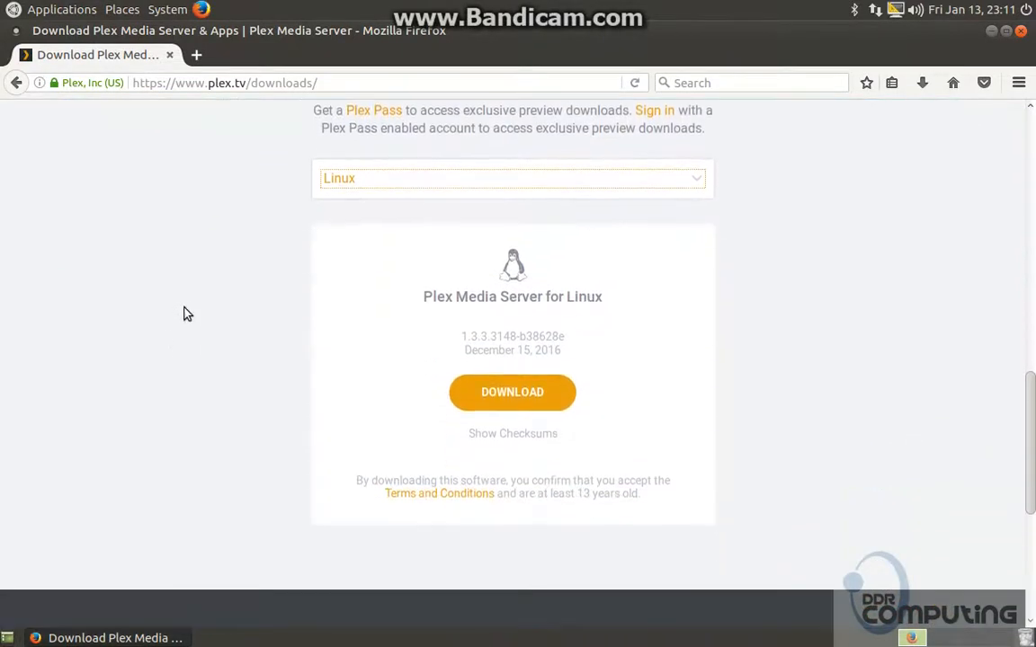
{"action": "right_click", "coordinate": [490, 396]}
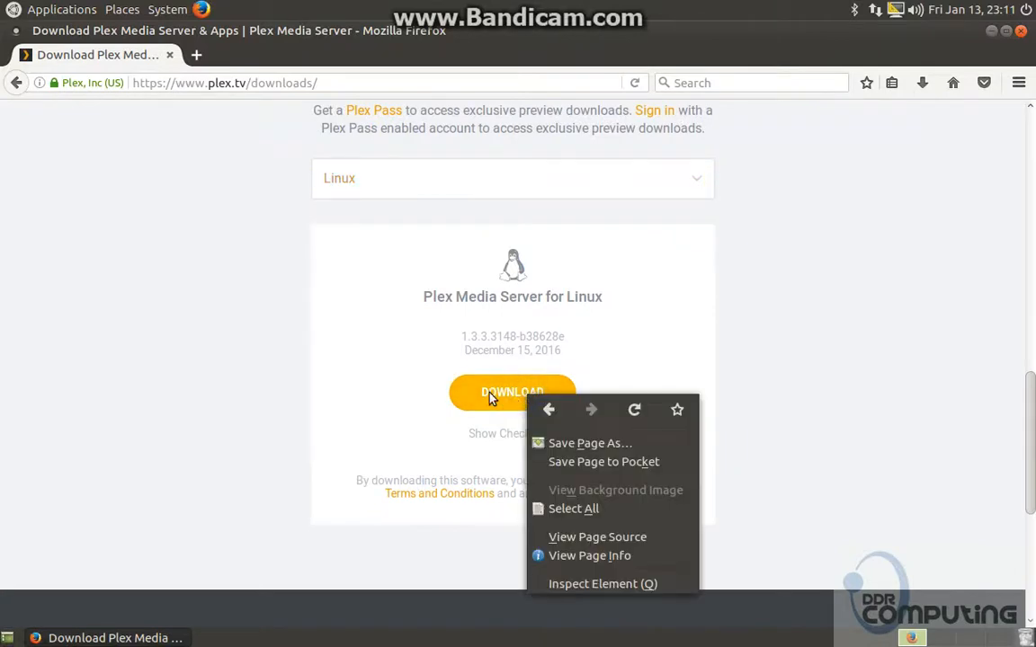
{"action": "left_click", "coordinate": [512, 392]}
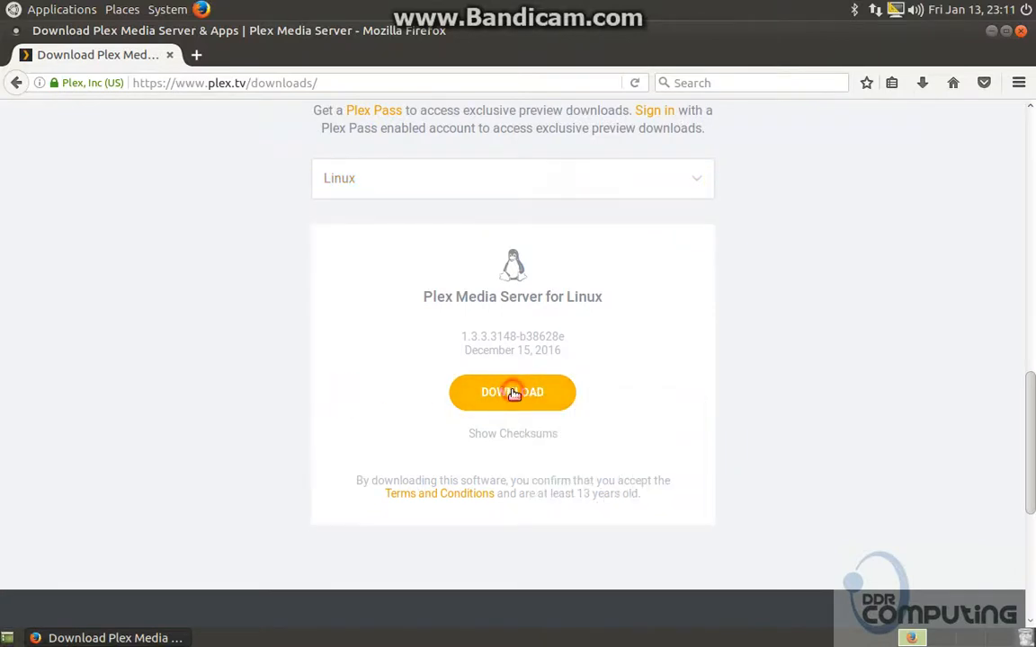
{"action": "left_click", "coordinate": [512, 392]}
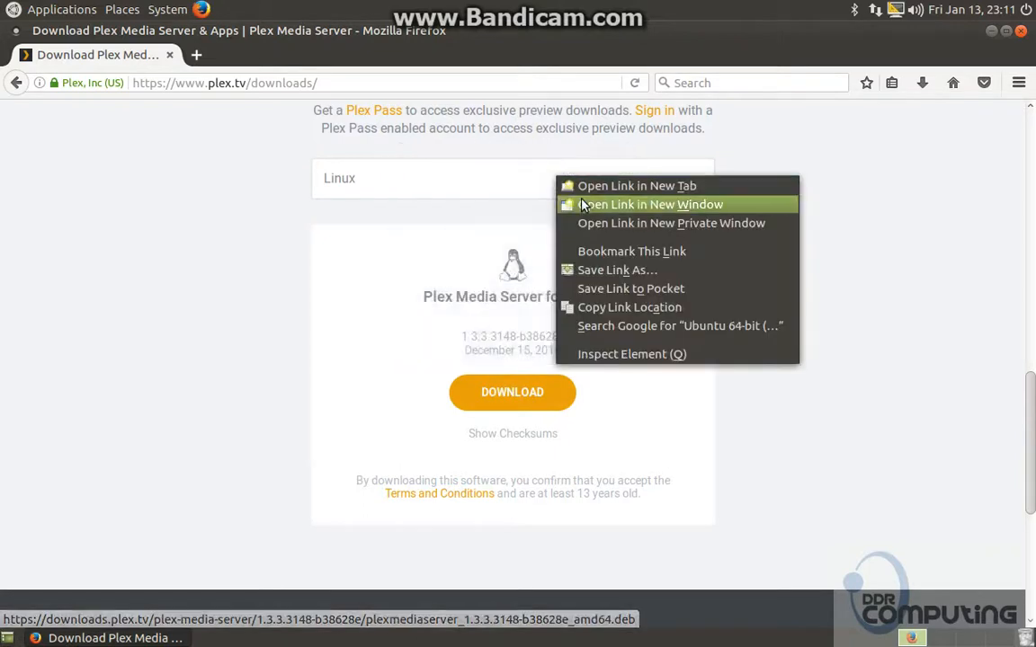
{"action": "mouse_move", "coordinate": [512, 392]}
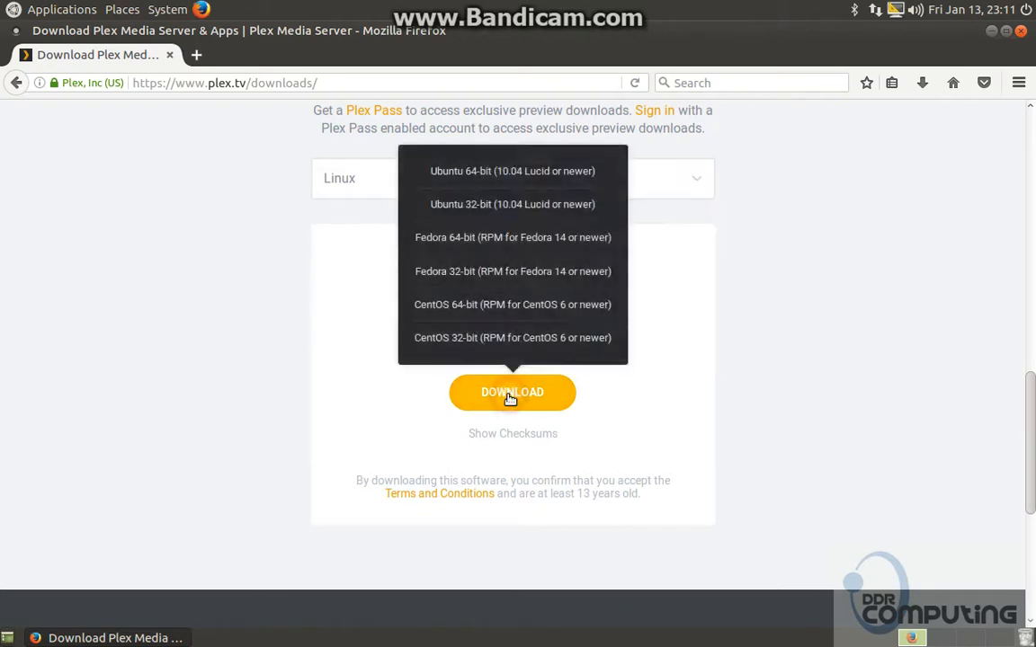
{"action": "right_click", "coordinate": [512, 171]}
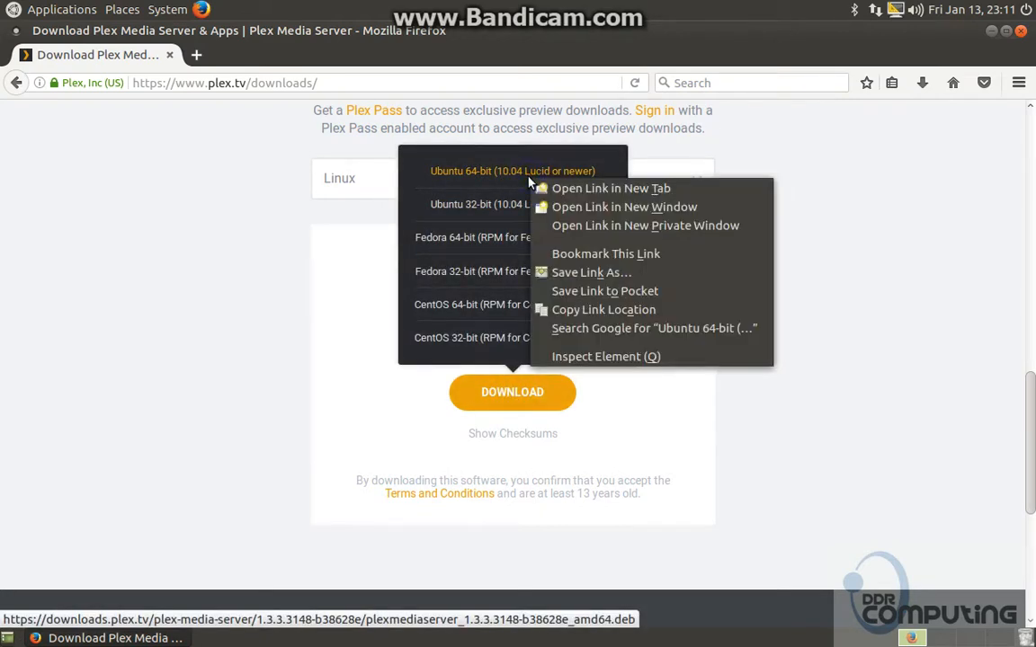
{"action": "mouse_move", "coordinate": [591, 272]}
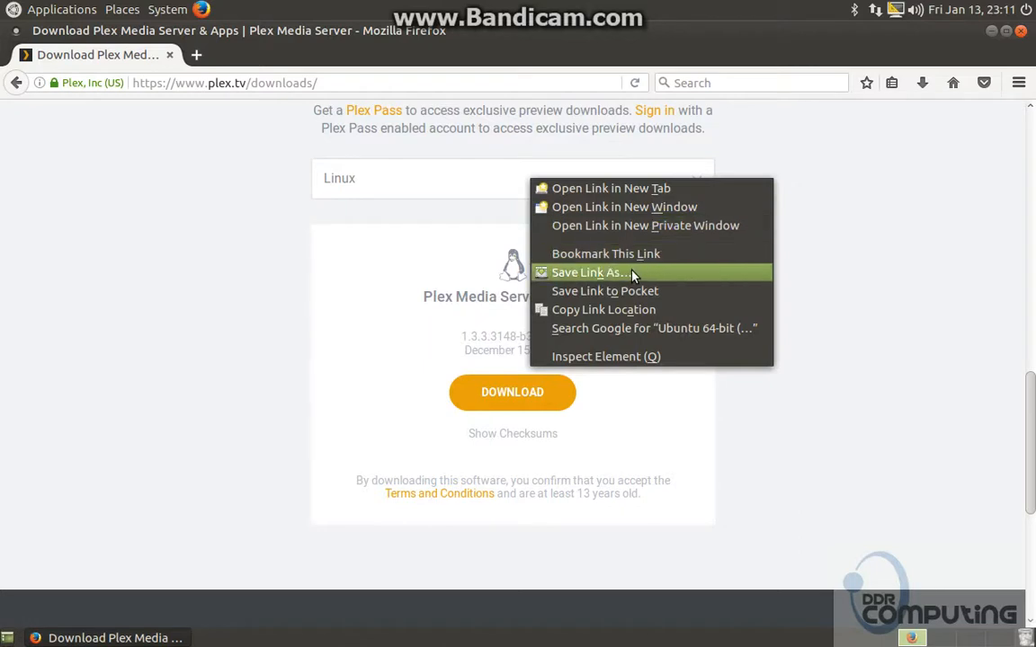
{"action": "mouse_move", "coordinate": [634, 277]}
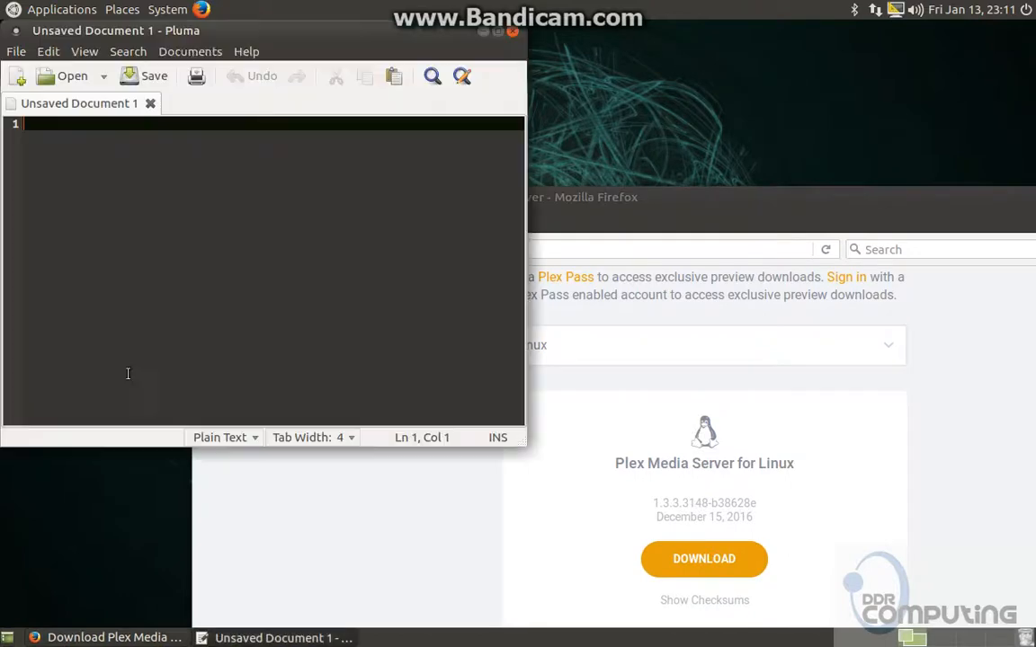
Paste the plexmediaserver_1.3.3.3148 amd64 .deb download link into a new Pluma document.
{"action": "type", "text": "https://downloads.plex.tv/plex-media-server/1.3.3.3148-b38628e/plexmediaserver_1.3.3.3148-b38628e_amd64.deb"}
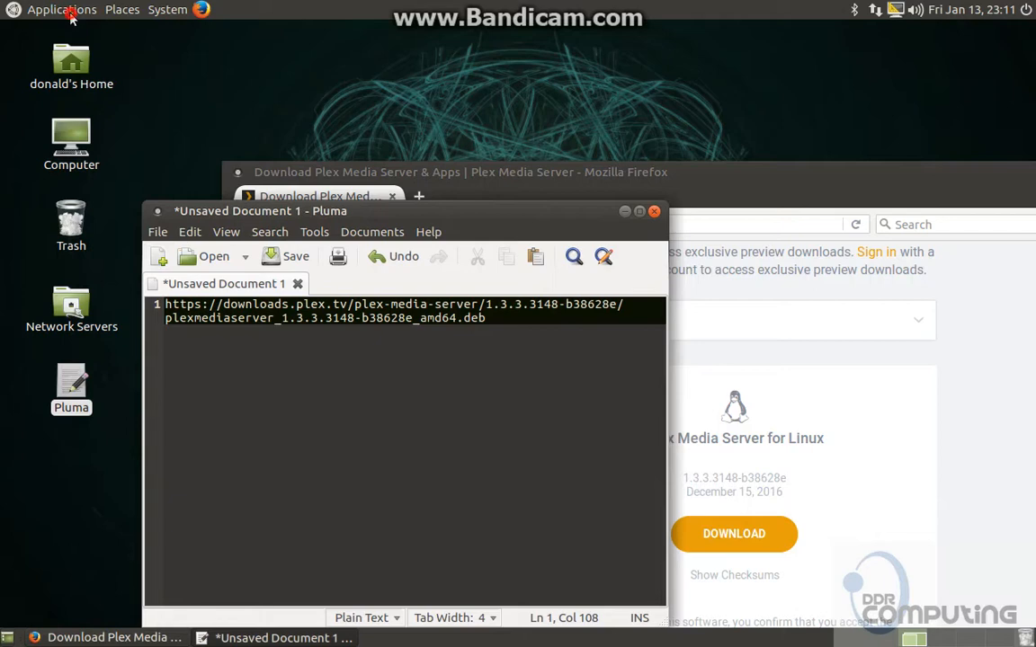
{"action": "left_click", "coordinate": [60, 9]}
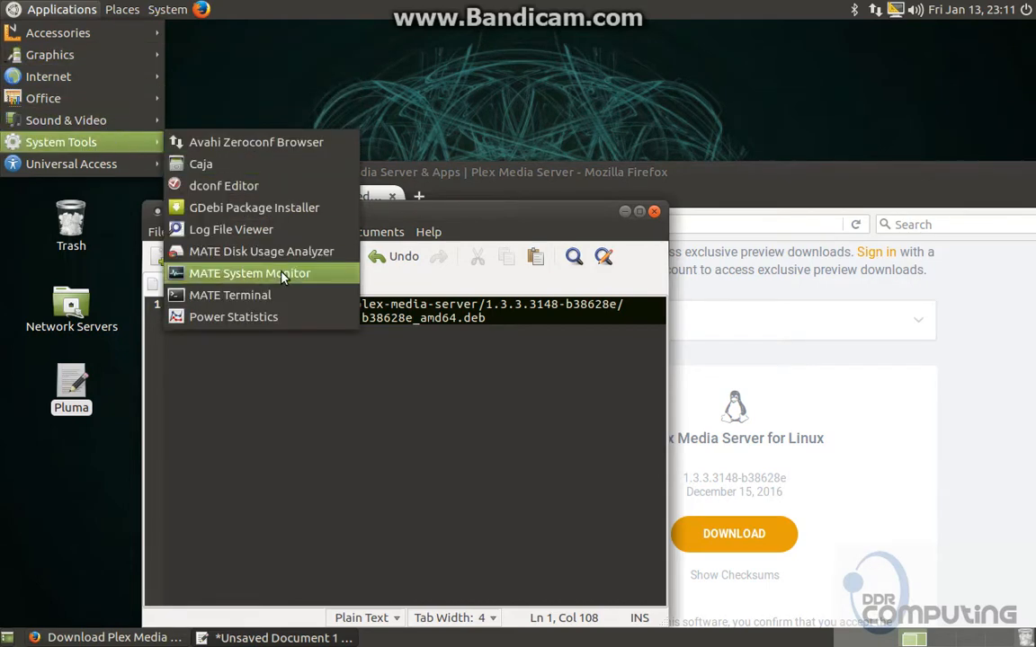
SSH into 192.168.100.115, accept the host key and log in to R2-D3.
{"action": "left_click", "coordinate": [230, 295]}
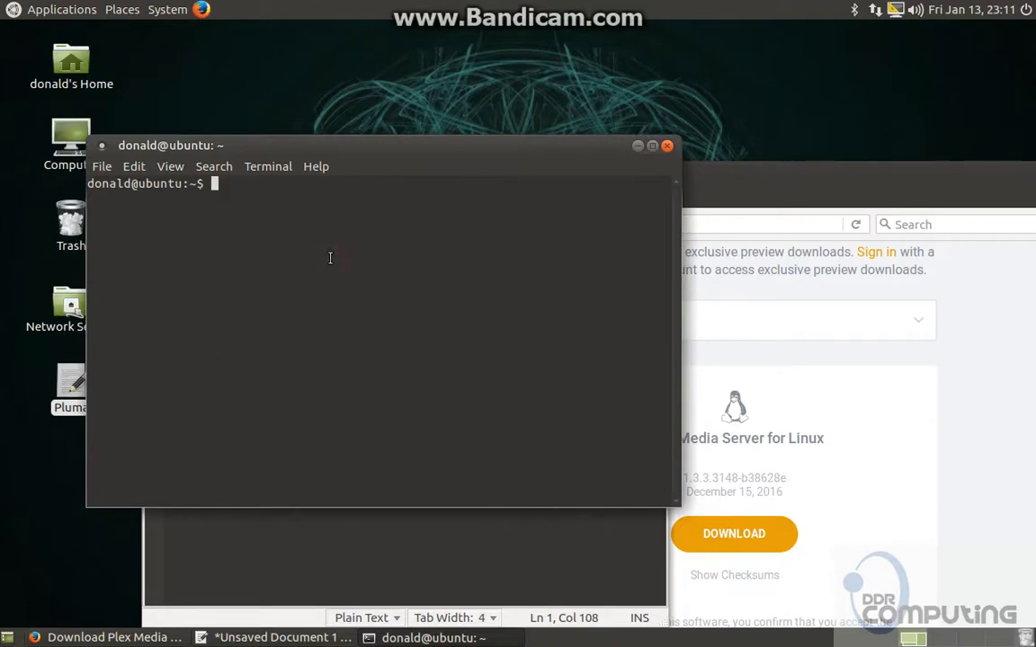
{"action": "type", "text": "ssh"}
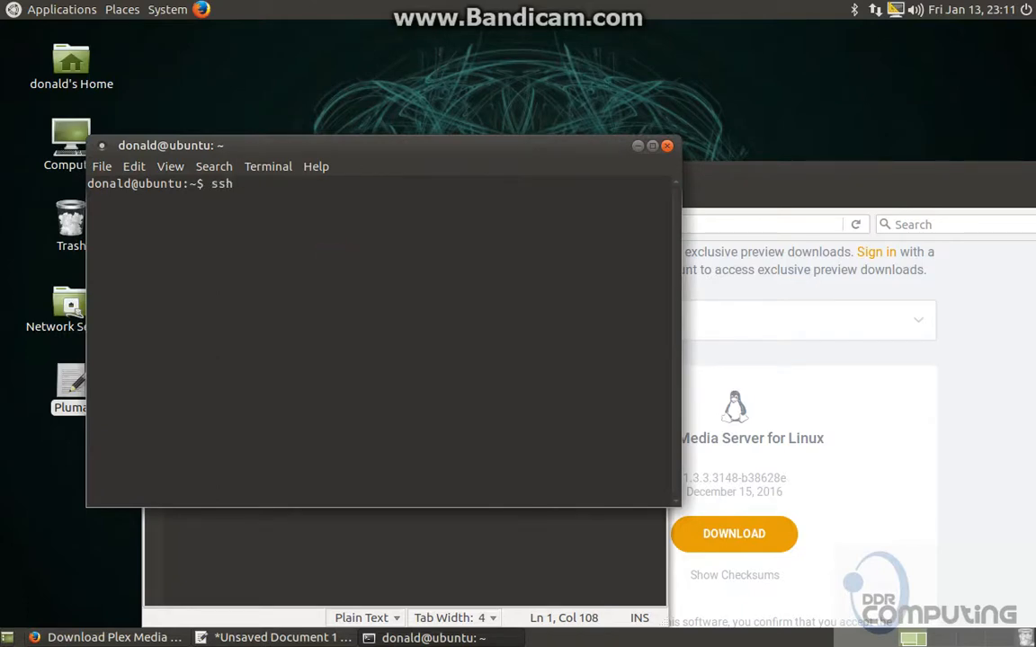
{"action": "type", "text": "1"}
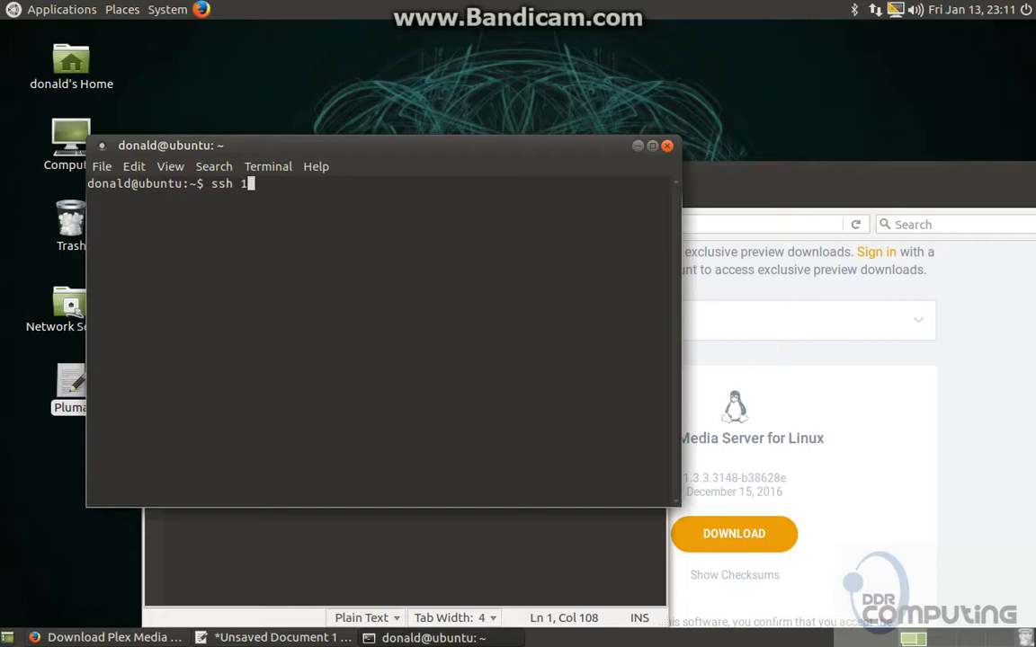
{"action": "type", "text": "92.168.1"}
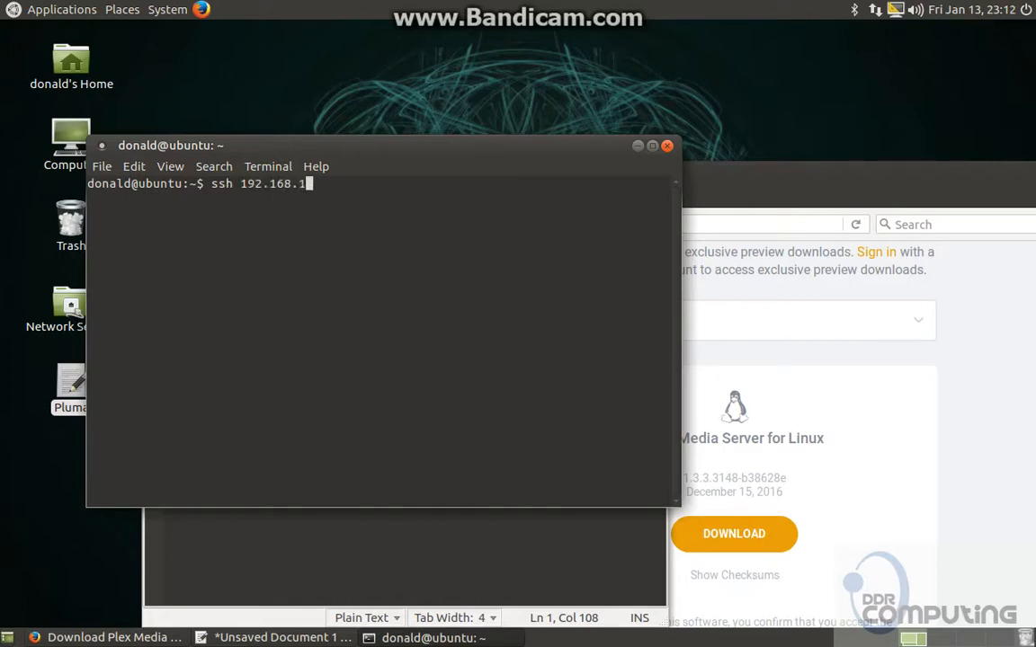
{"action": "type", "text": "00.115"}
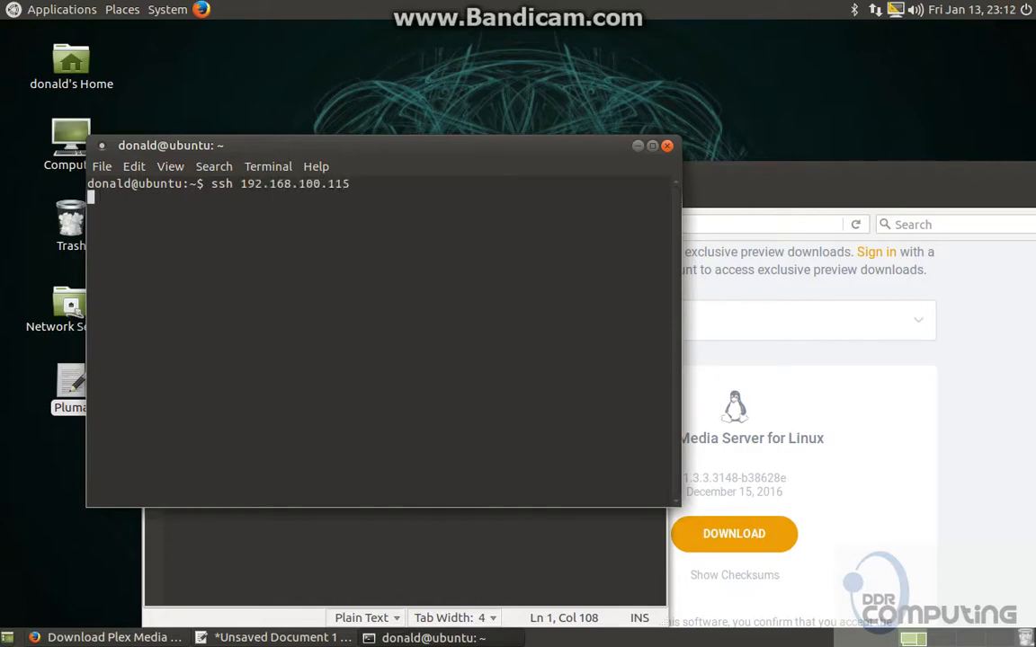
{"action": "type", "text": "yes/no)? yes"}
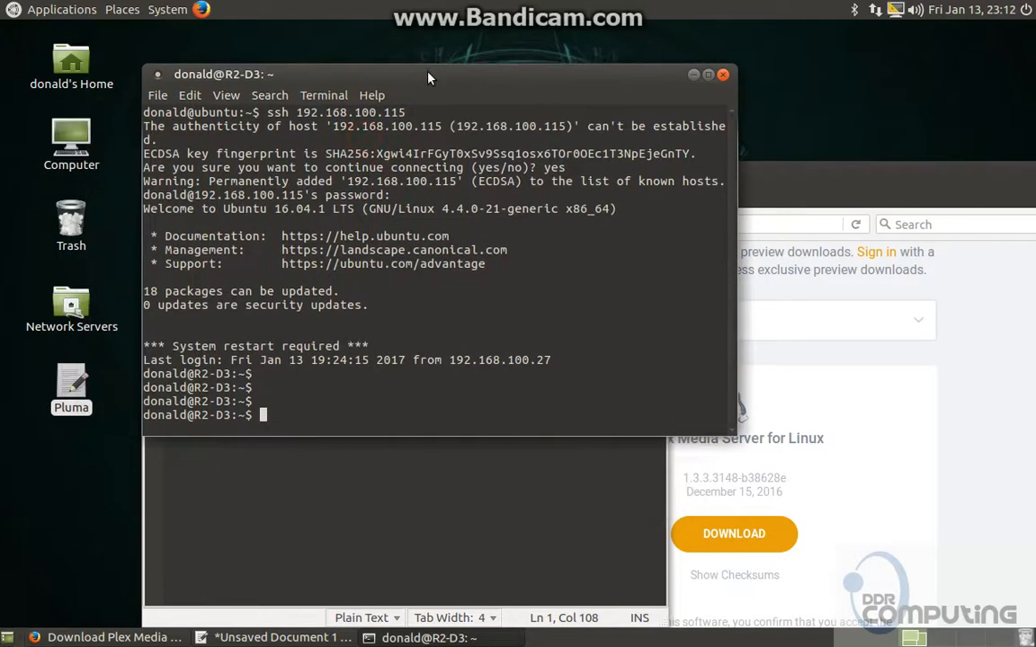
{"action": "mouse_move", "coordinate": [389, 383]}
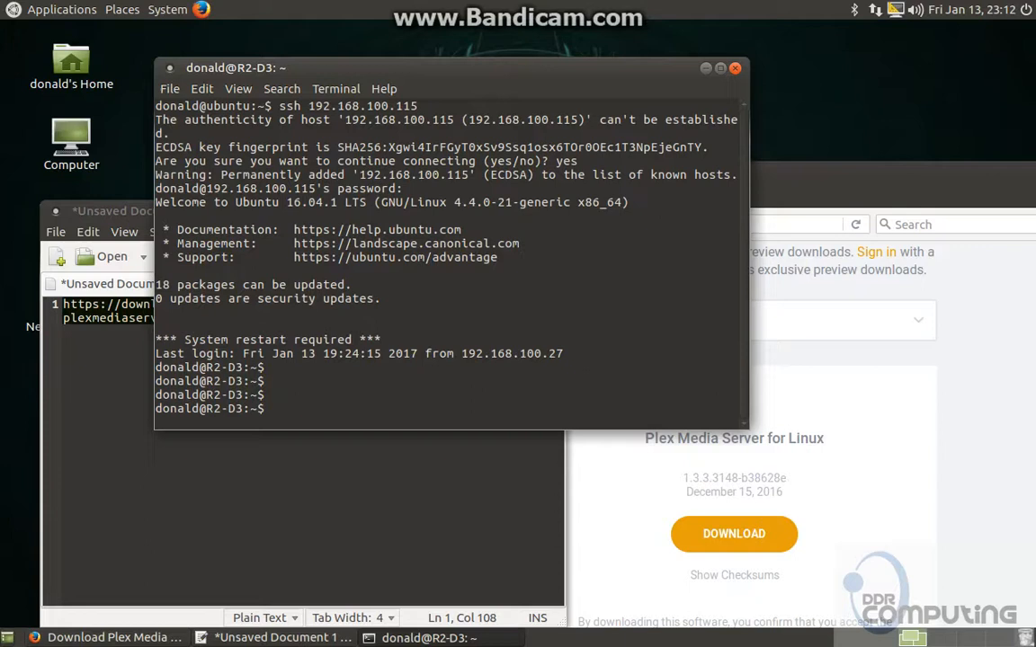
{"action": "mouse_move", "coordinate": [308, 454]}
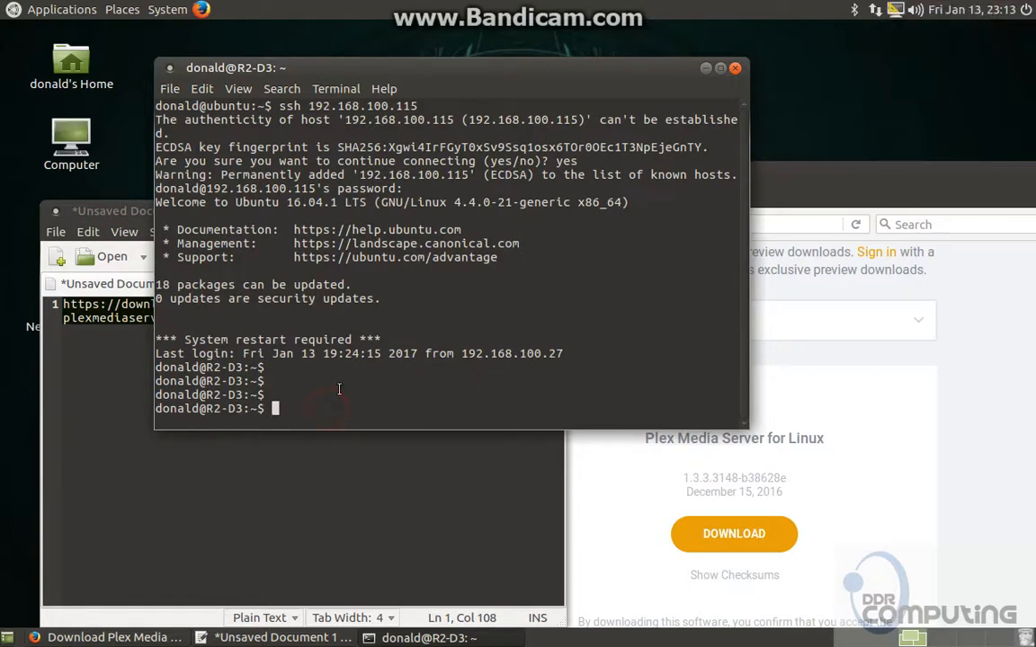
Download the Plex amd64 .deb onto R2-D3 with sudo wget and the copied URL.
{"action": "type", "text": "wget"}
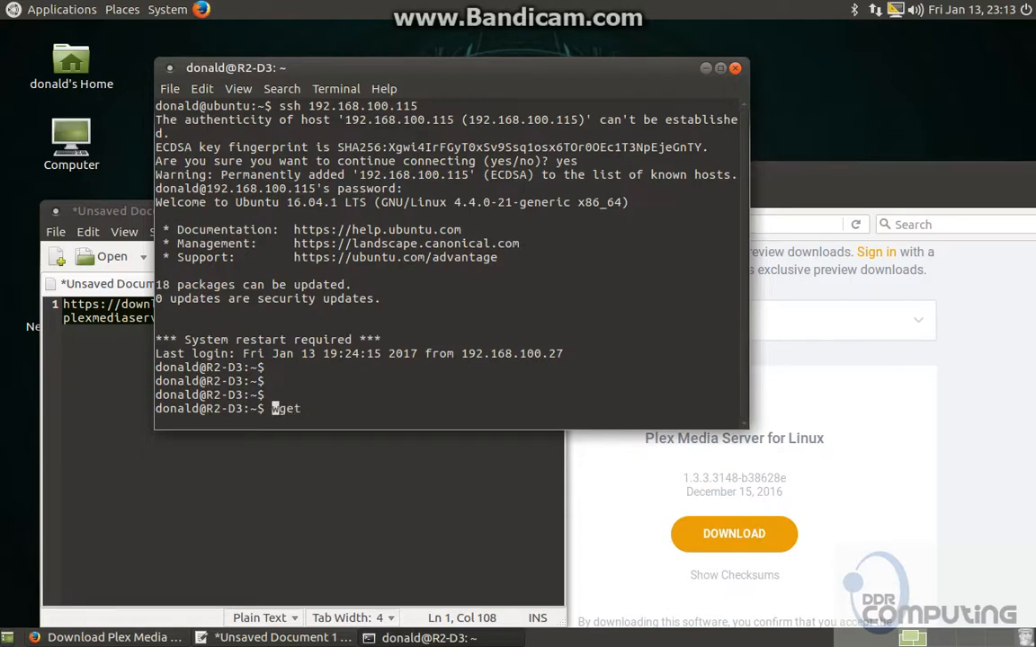
{"action": "type", "text": "sudo"}
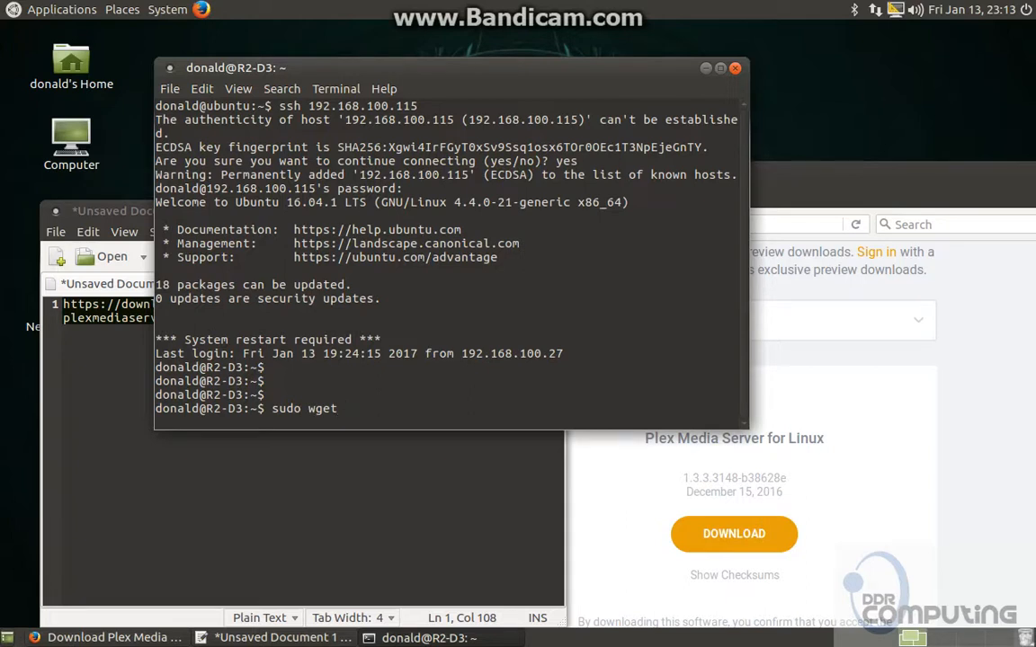
{"action": "type", "text": "h"}
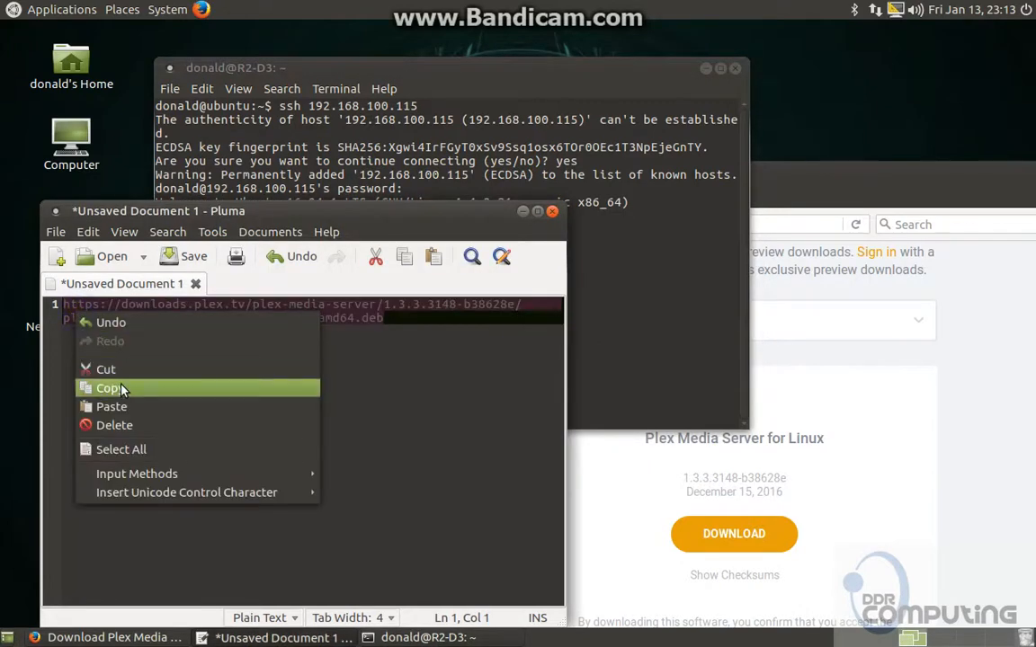
{"action": "right_click", "coordinate": [441, 405]}
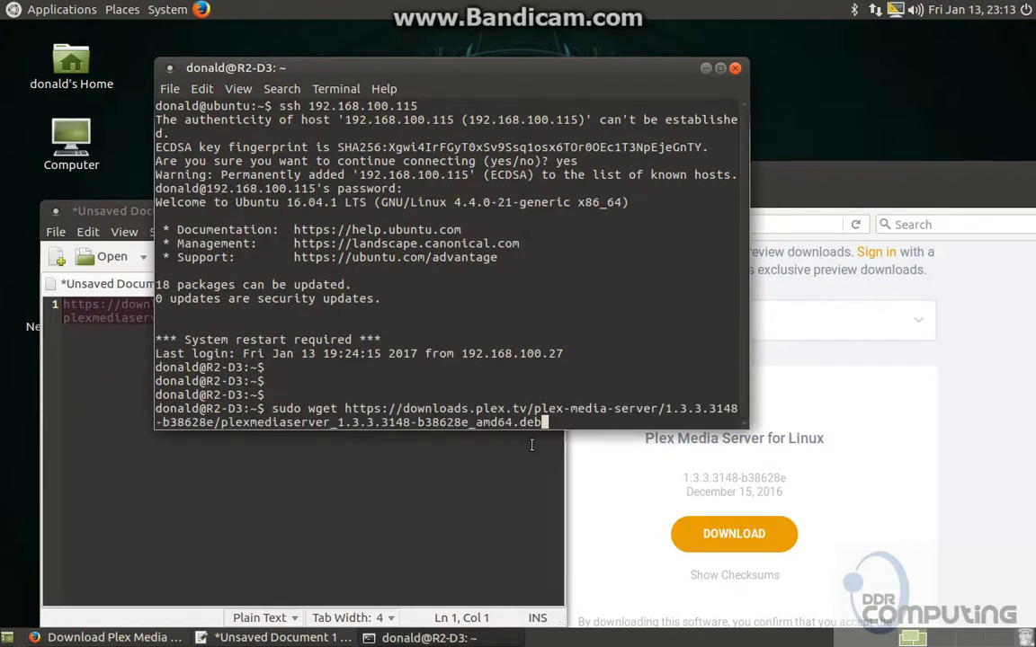
{"action": "key", "text": "Return"}
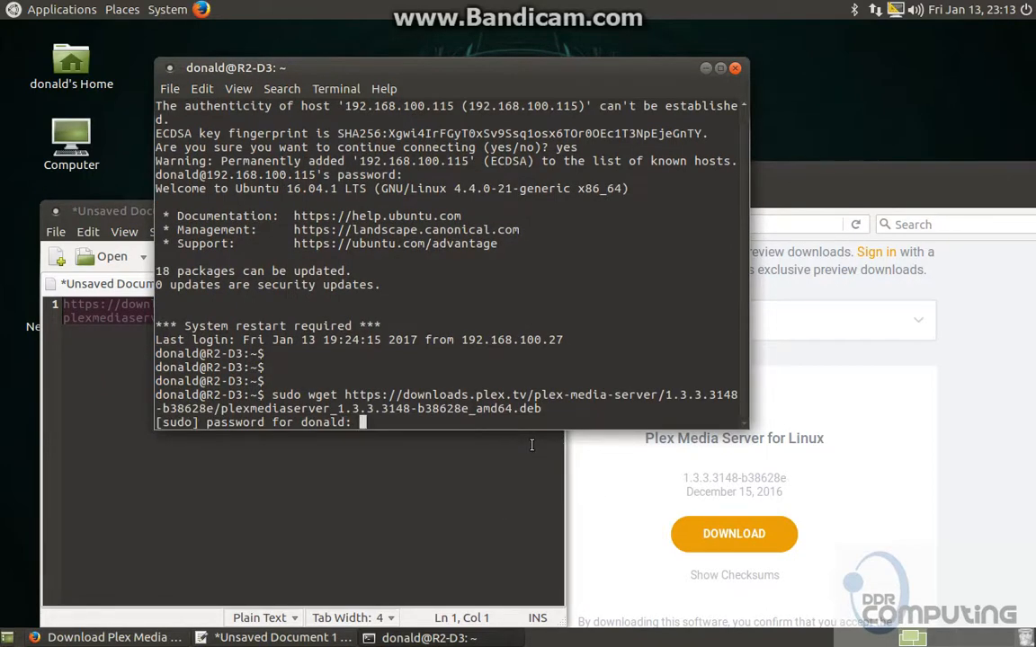
{"action": "key", "text": "Return"}
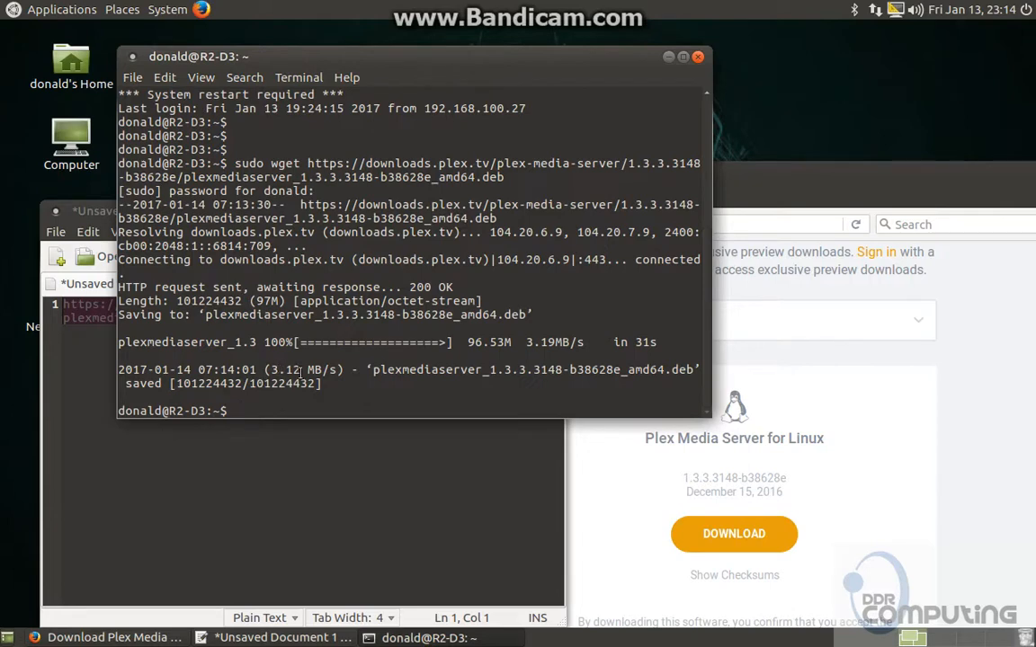
List the home folder, then install the Plex .deb with sudo dpkg -i.
{"action": "type", "text": "ls"}
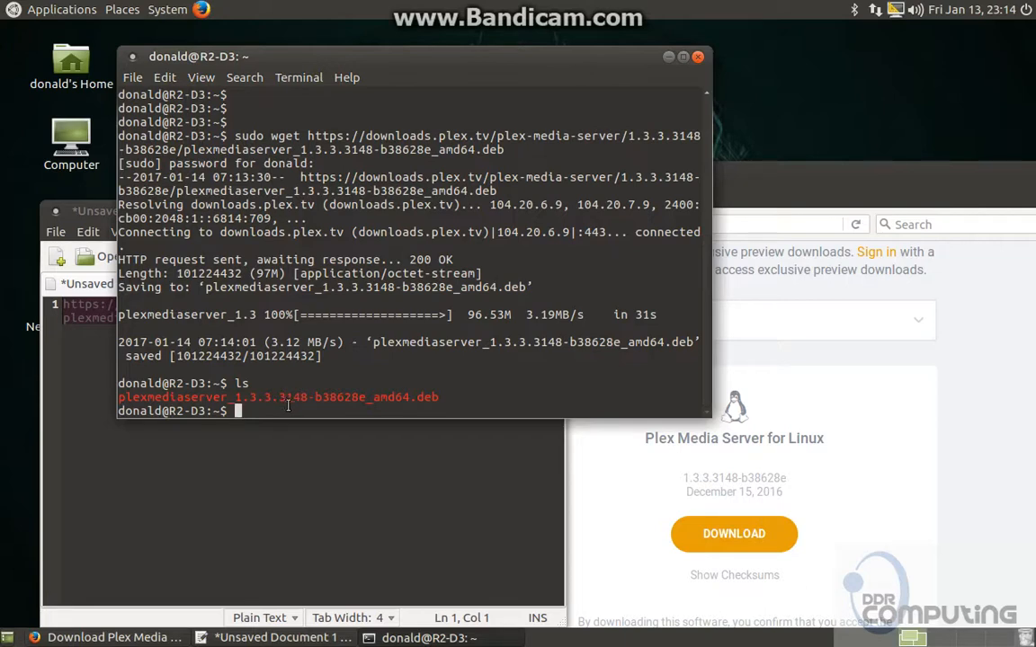
{"action": "type", "text": "s"}
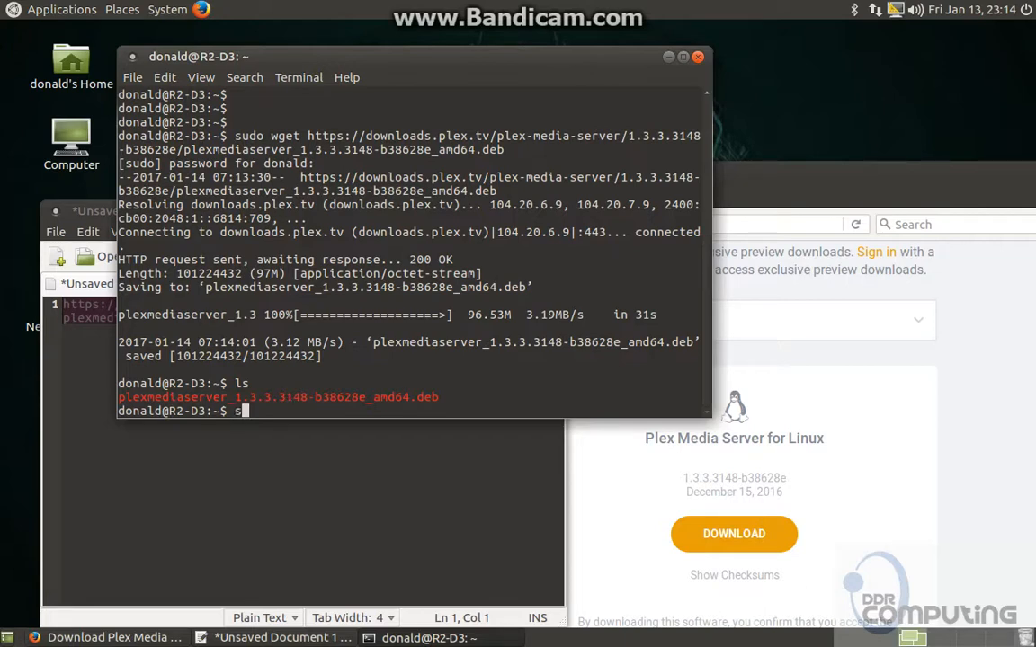
{"action": "type", "text": "udo"}
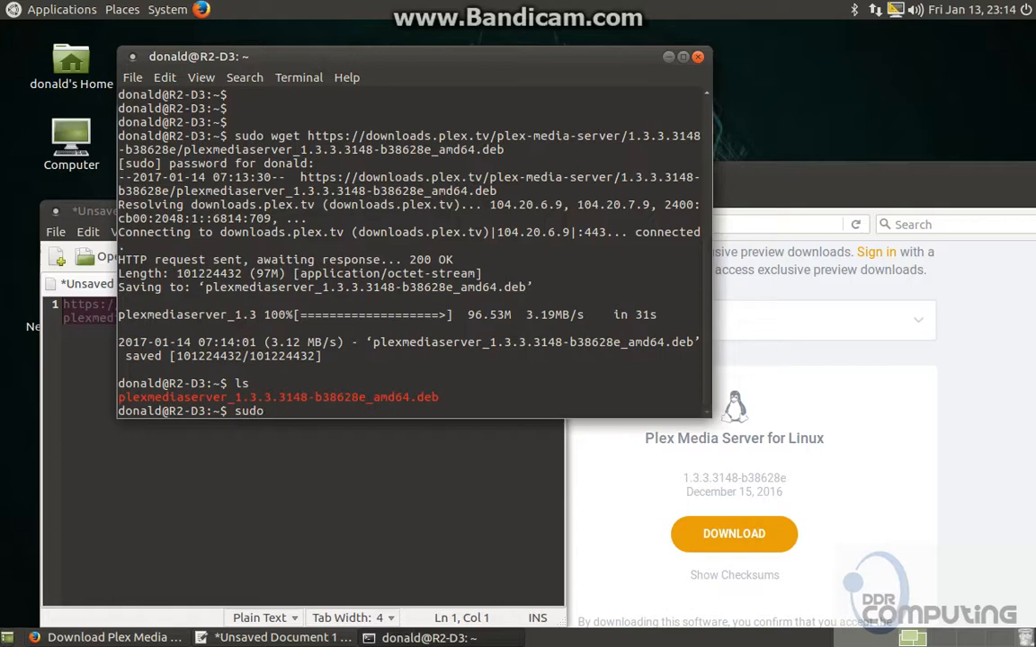
{"action": "type", "text": "d"}
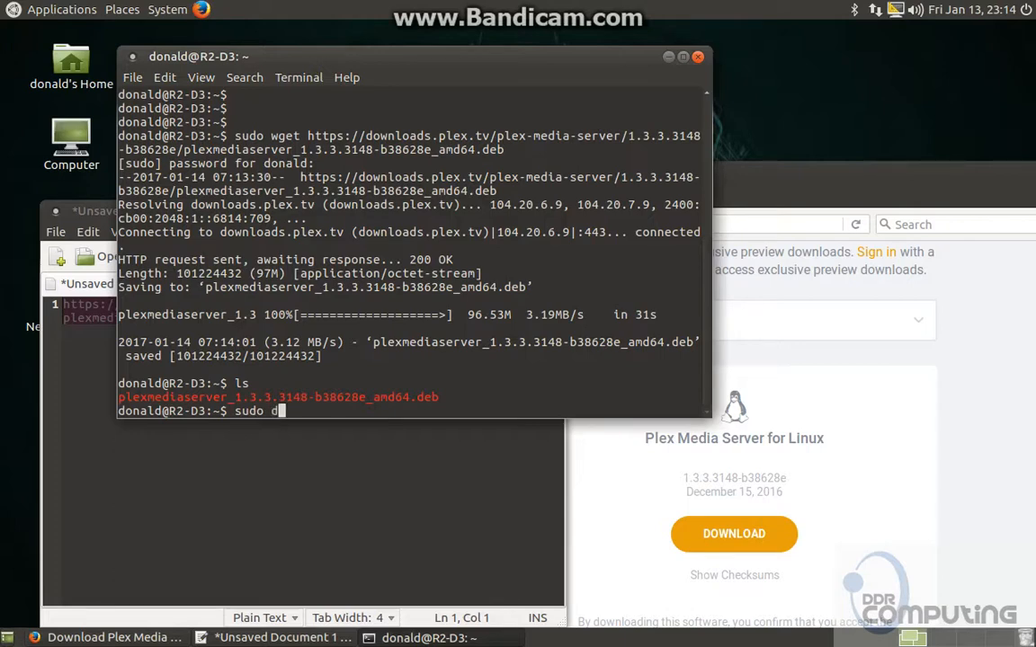
{"action": "type", "text": "p"}
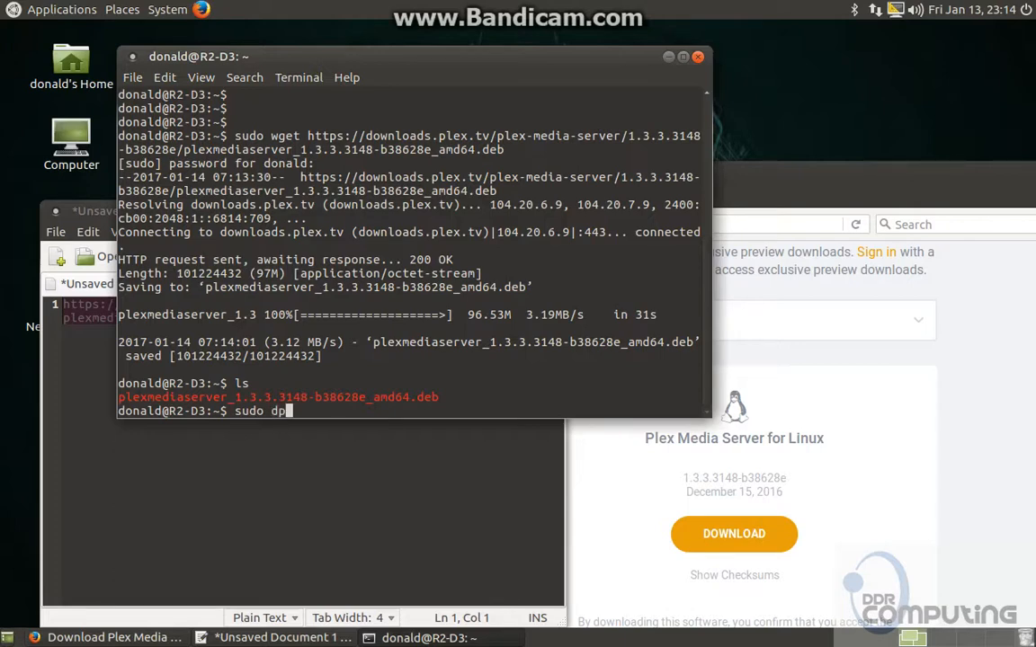
{"action": "type", "text": "kg -i"}
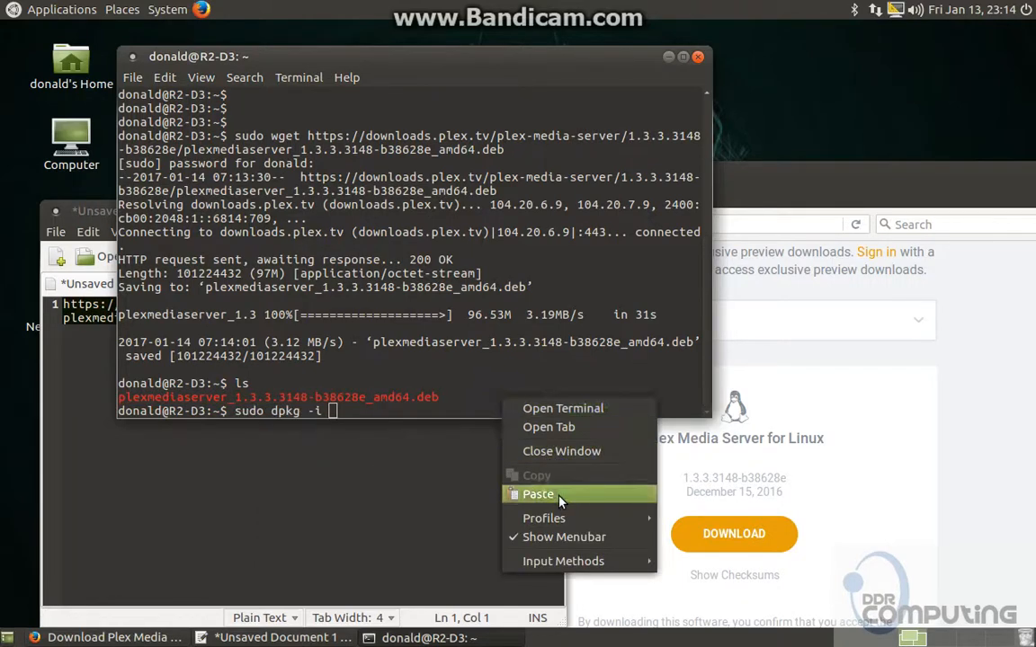
{"action": "left_click", "coordinate": [537, 493]}
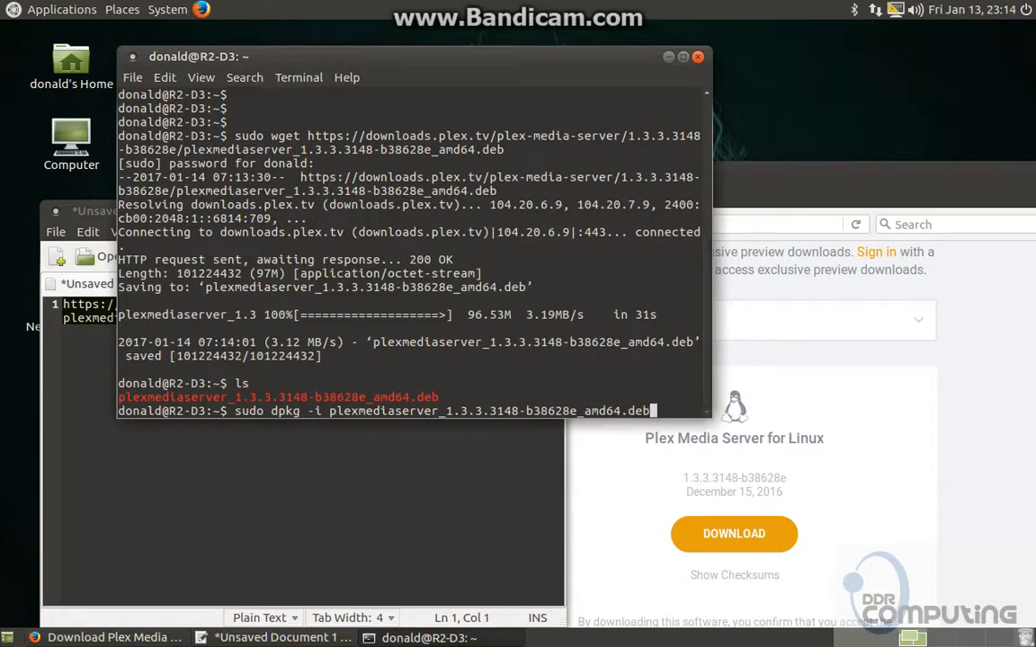
{"action": "mouse_move", "coordinate": [479, 312]}
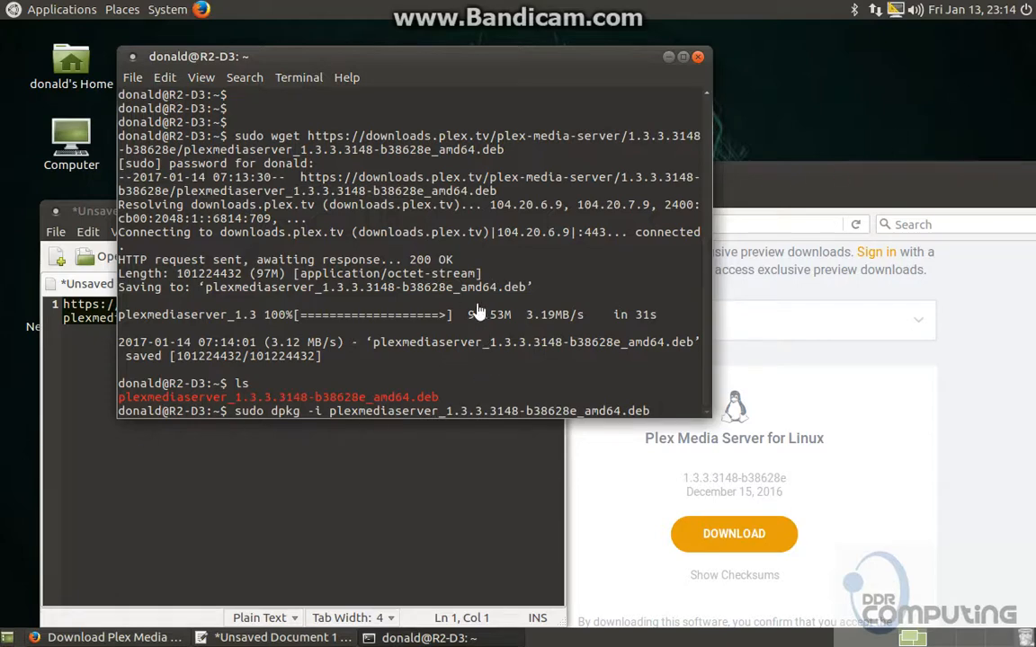
{"action": "key", "text": "Return"}
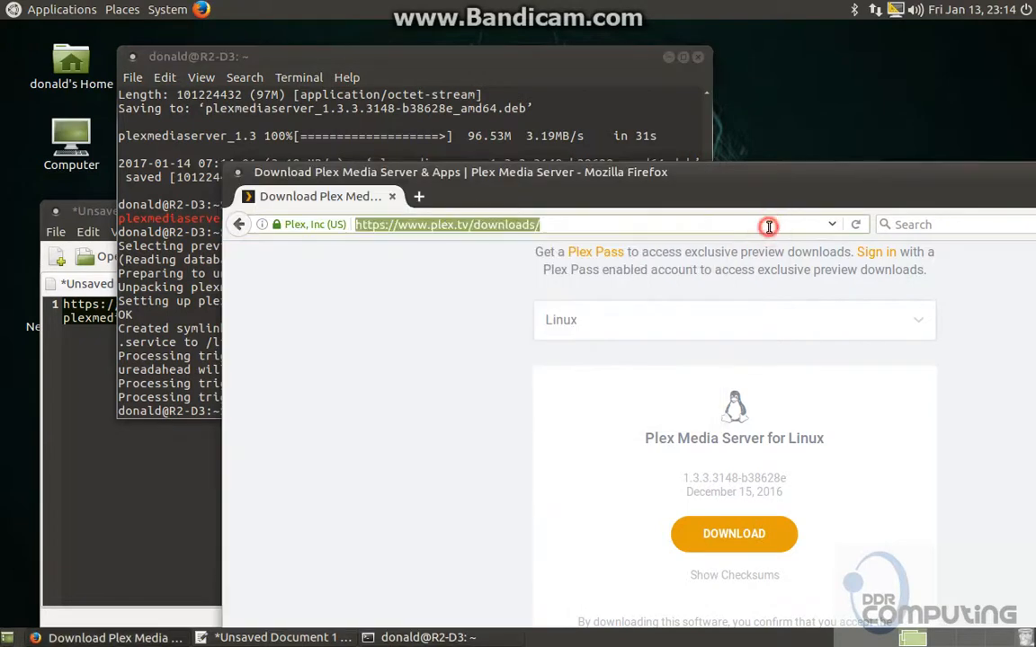
Load 192.168.100.115:32400 in Firefox to reach the Plex Sign In page.
{"action": "type", "text": "192.168.100.115"}
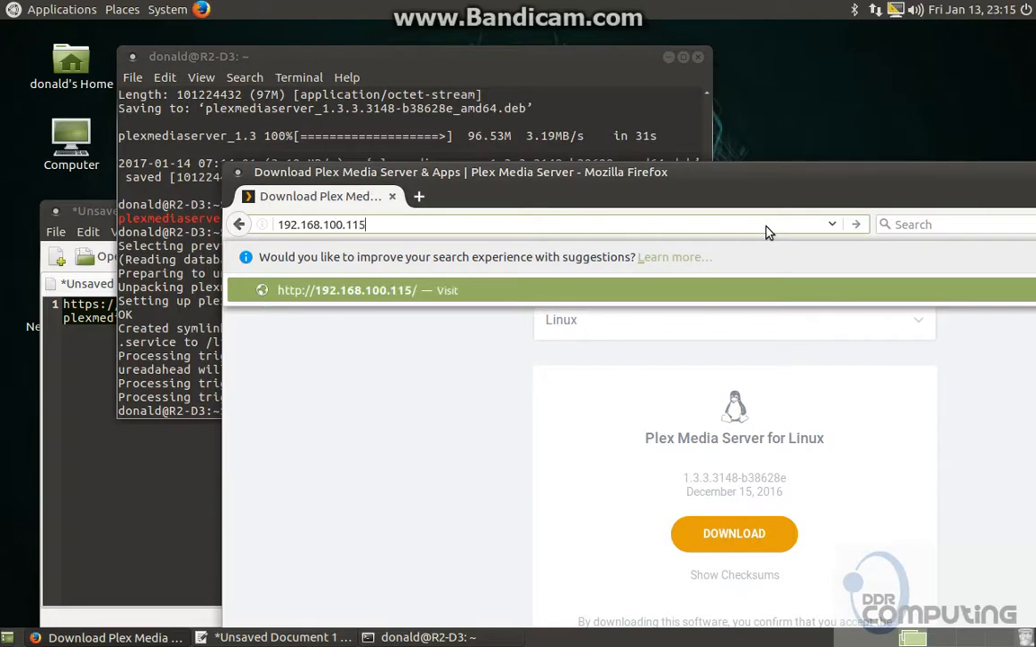
{"action": "key", "text": "Return"}
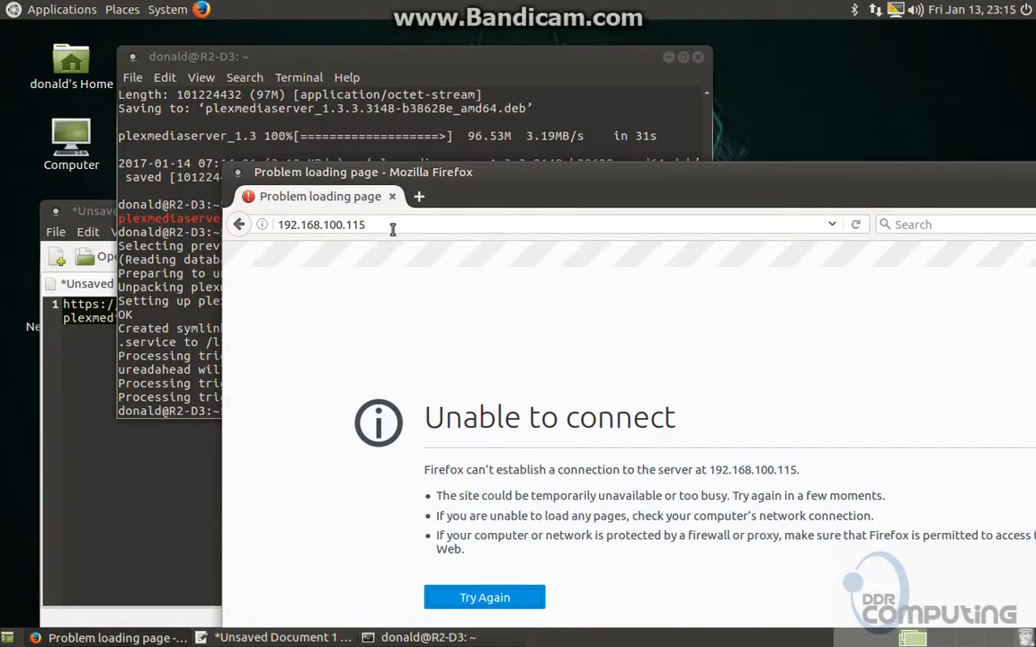
{"action": "left_click", "coordinate": [396, 224]}
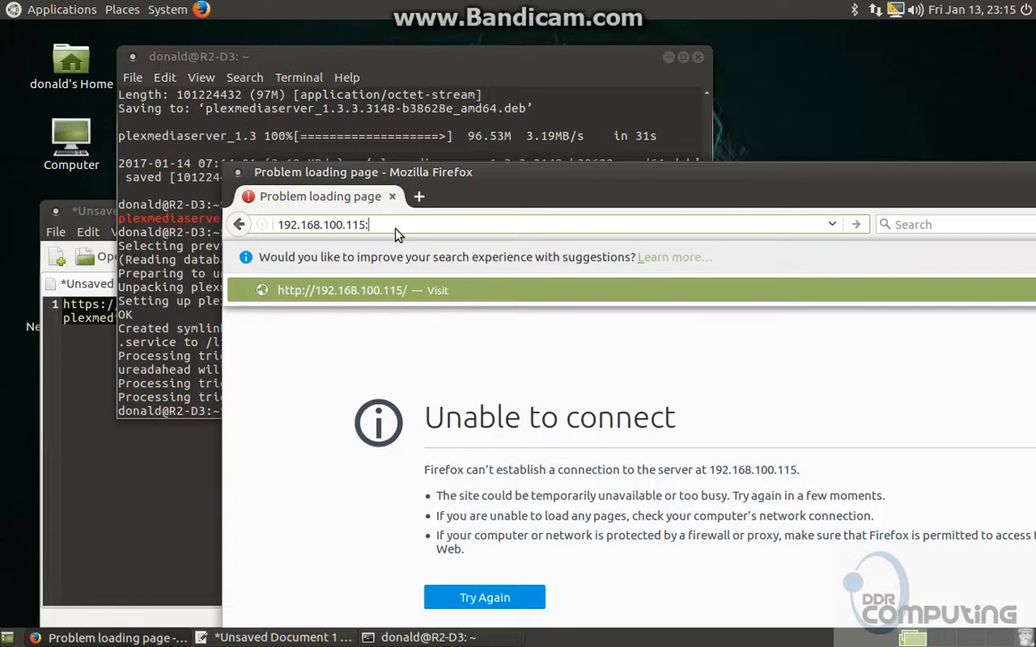
{"action": "type", "text": ":32000"}
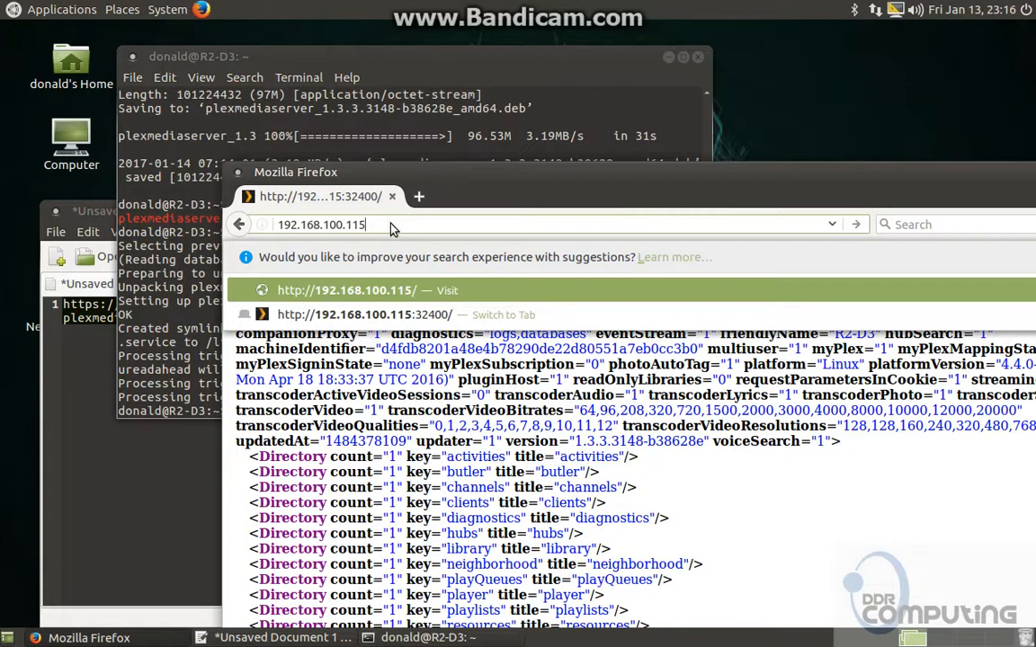
{"action": "type", "text": ":324"}
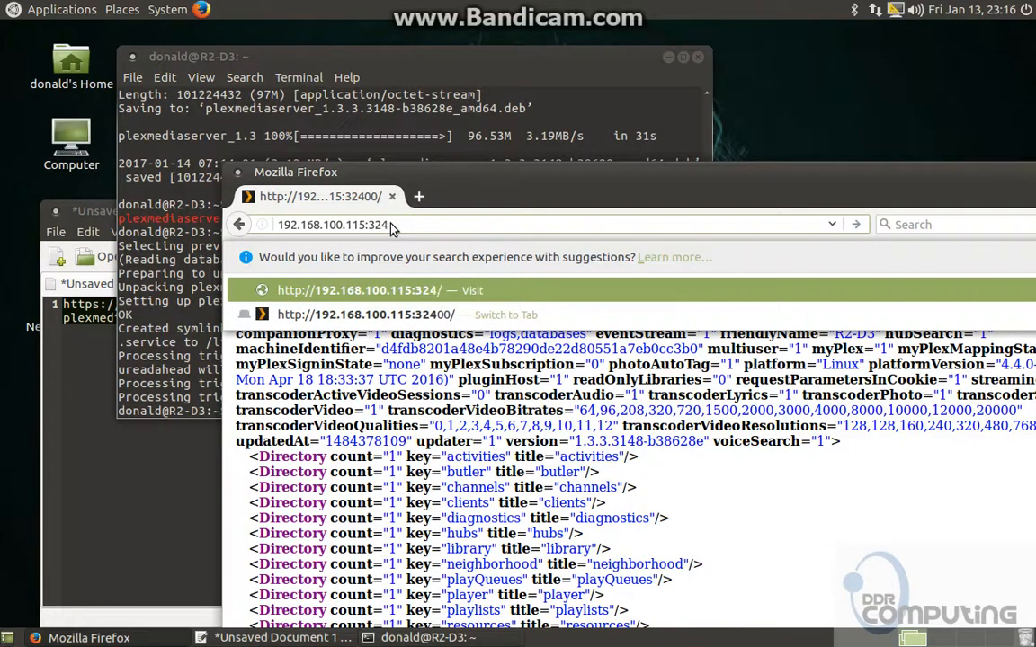
{"action": "key", "text": "Return"}
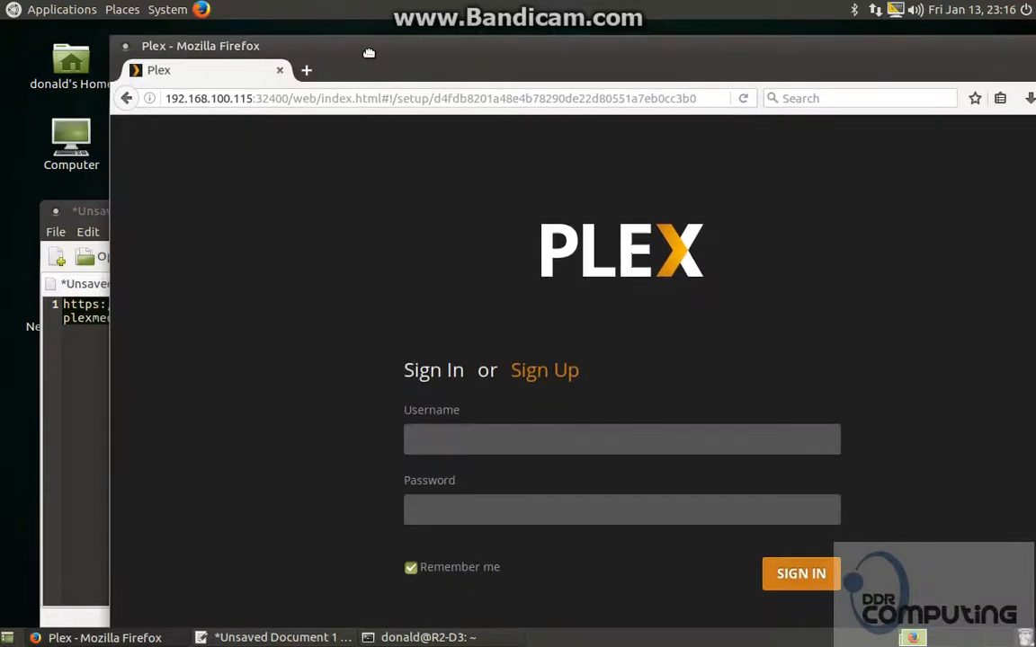
{"action": "left_click", "coordinate": [622, 440]}
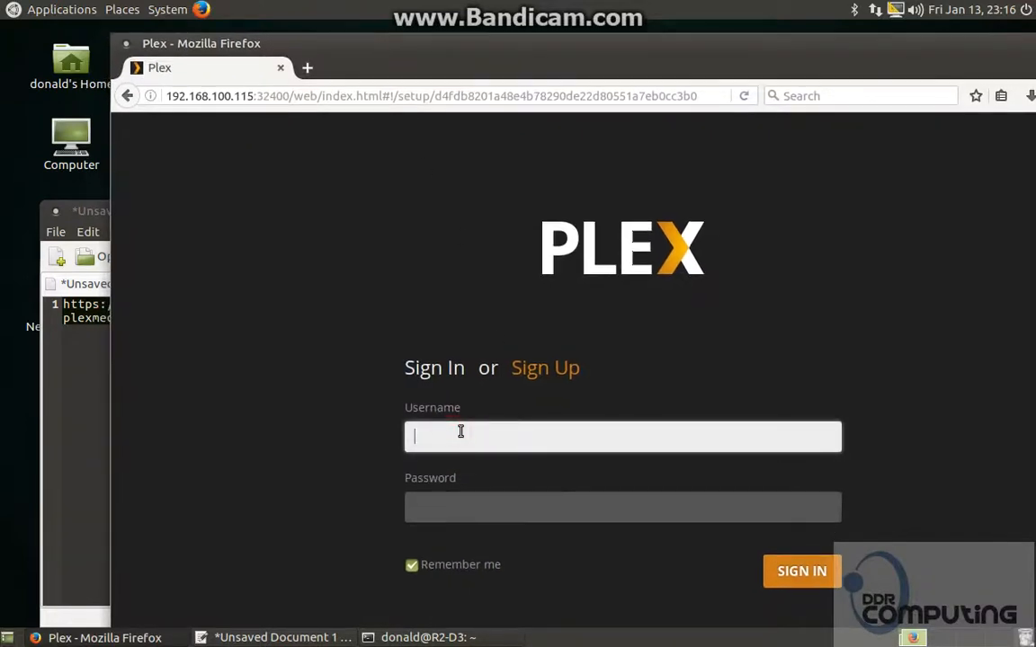
{"action": "type", "text": "donamato"}
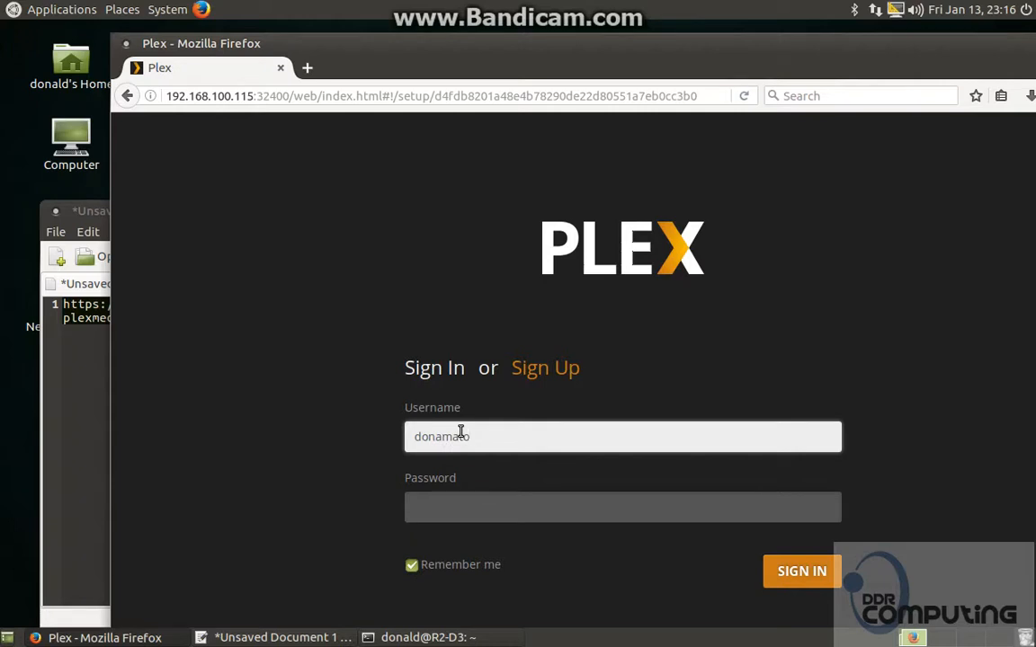
{"action": "left_click", "coordinate": [622, 506]}
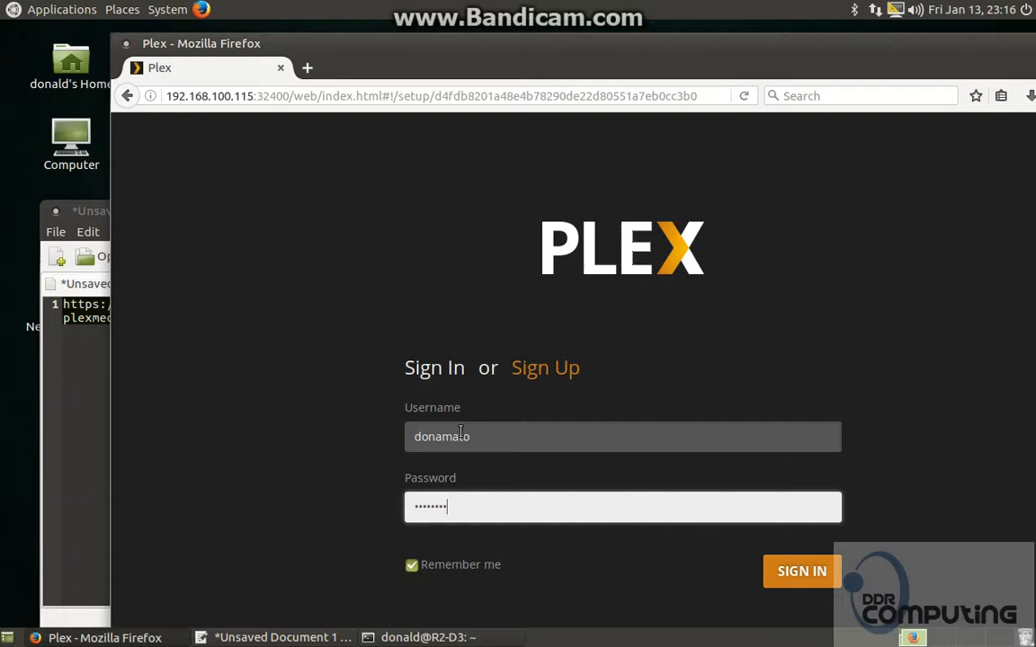
{"action": "left_click", "coordinate": [800, 571]}
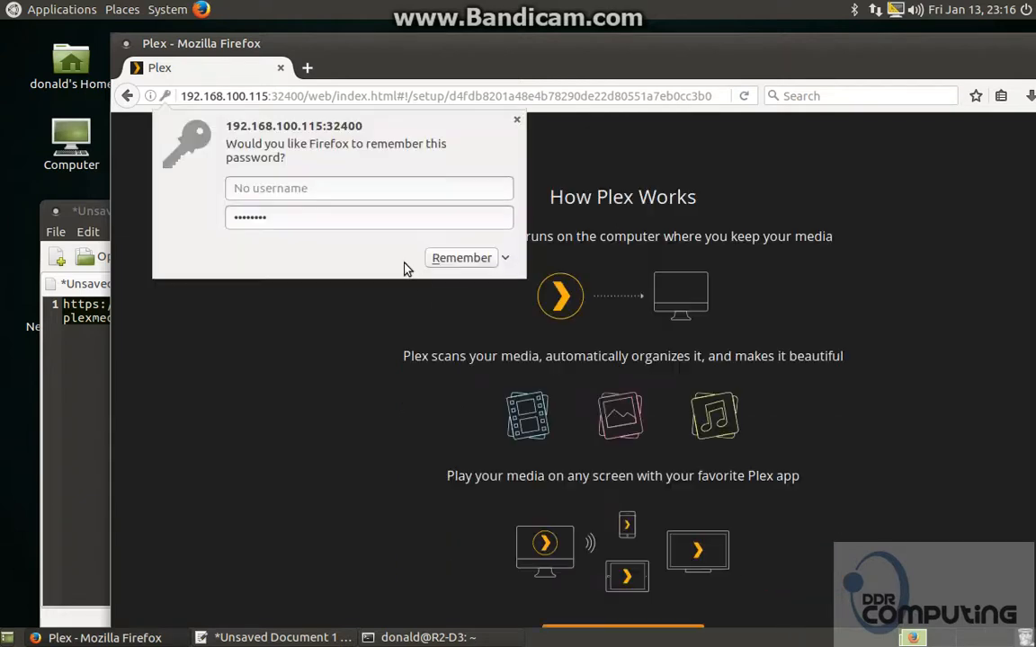
{"action": "left_click", "coordinate": [516, 119]}
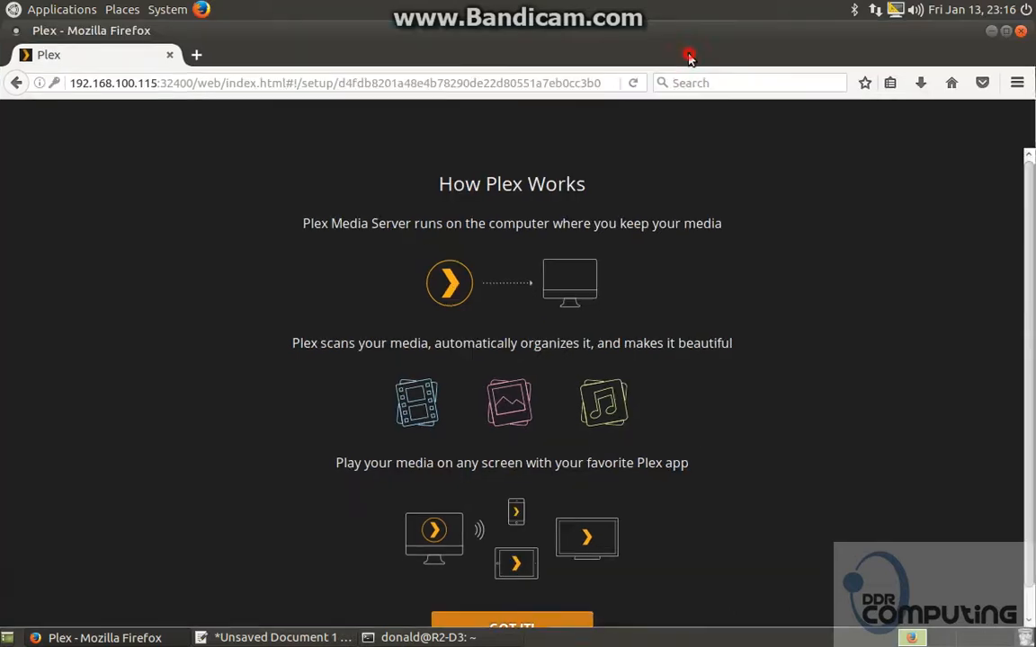
{"action": "scroll", "scroll_direction": "down", "scroll_amount": 3}
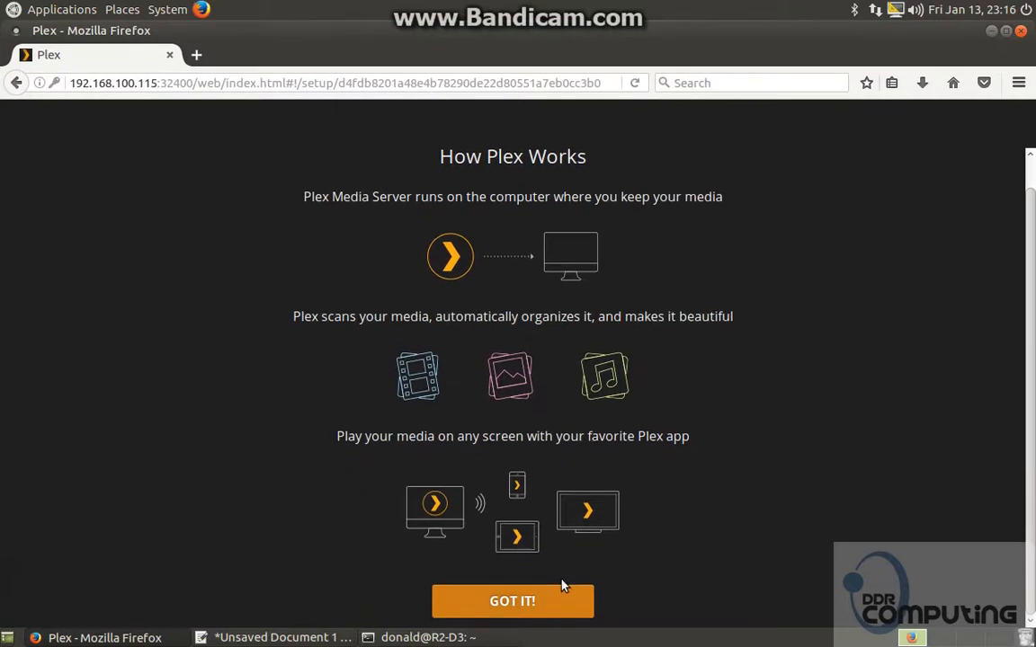
Accept the introduction, keep server name R2-D3, and disable outside-home media access.
{"action": "left_click", "coordinate": [513, 600]}
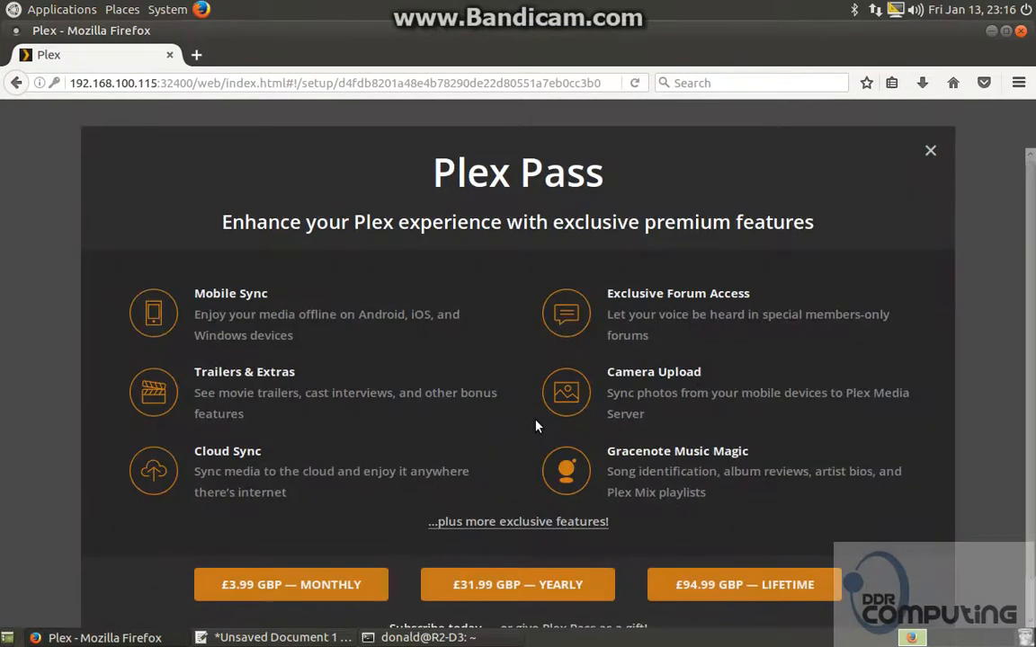
{"action": "mouse_move", "coordinate": [463, 394]}
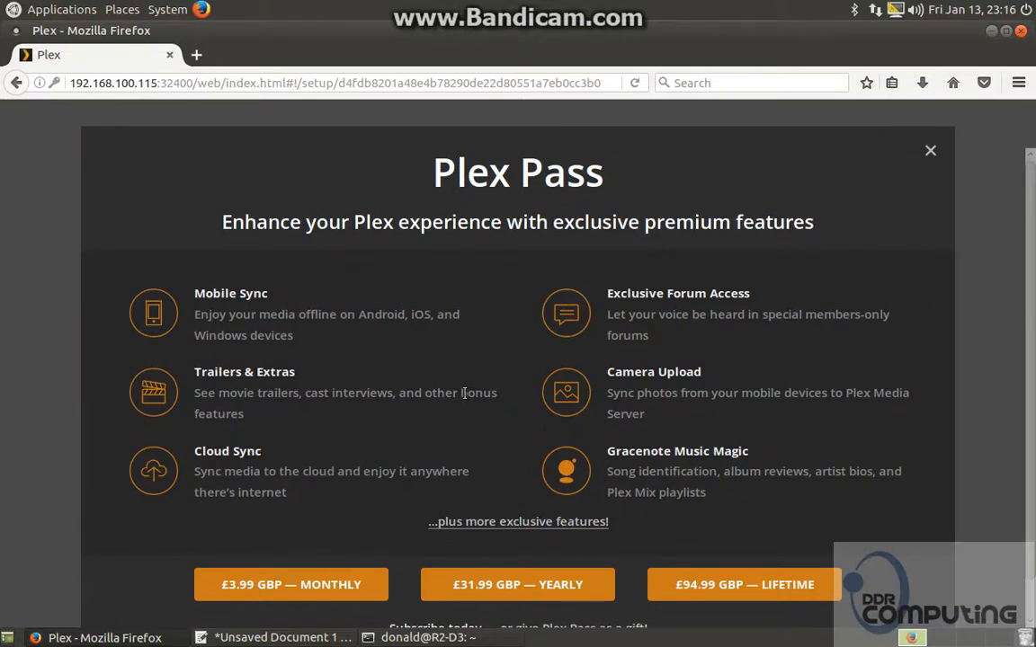
{"action": "mouse_move", "coordinate": [475, 390]}
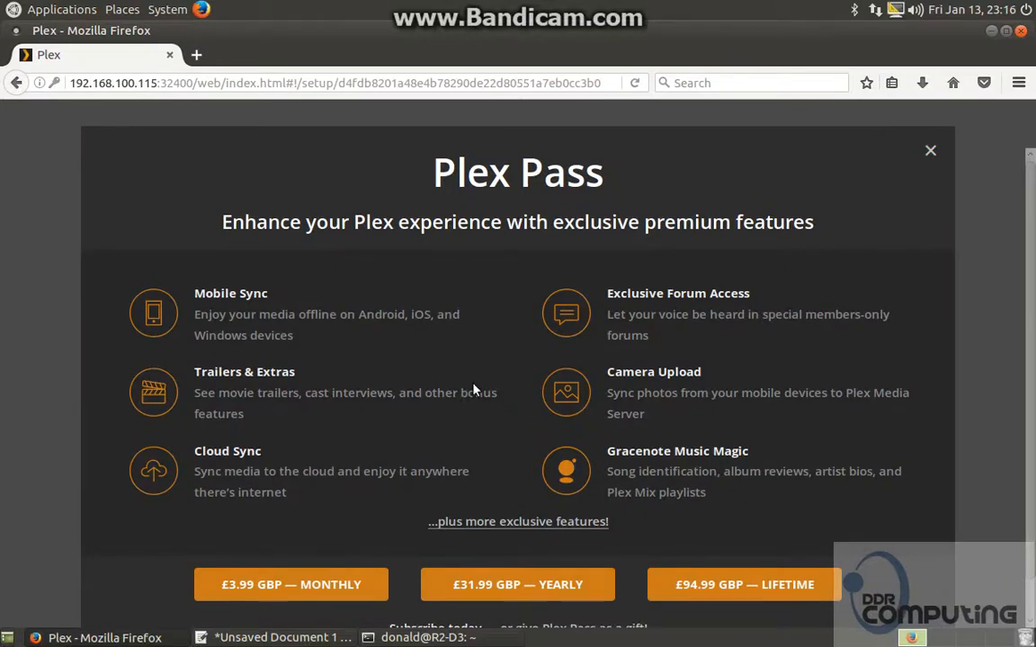
{"action": "mouse_move", "coordinate": [452, 239]}
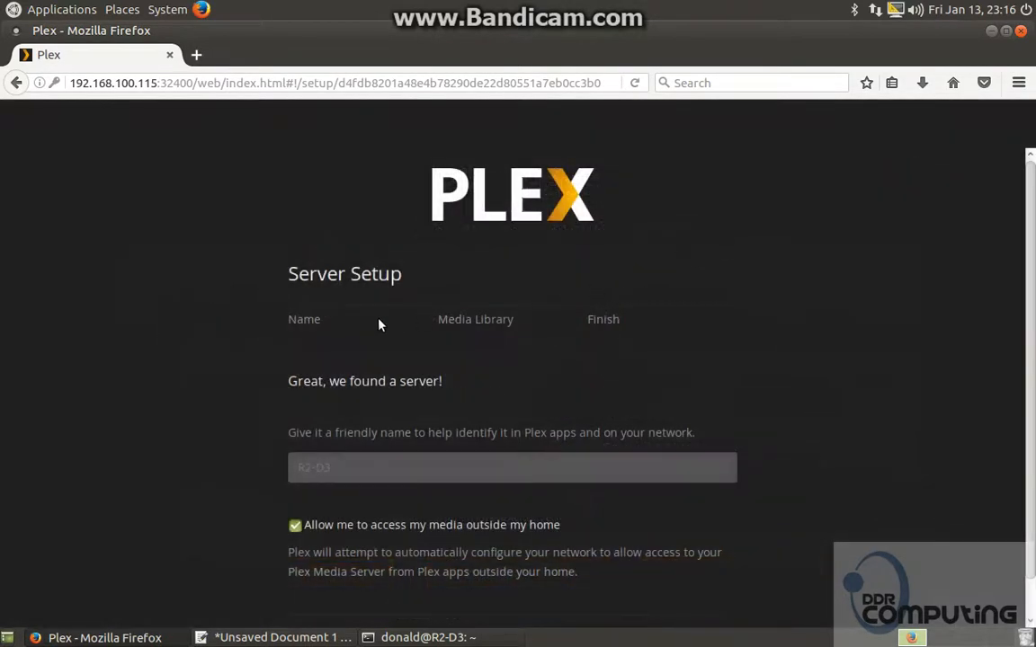
{"action": "mouse_move", "coordinate": [311, 427]}
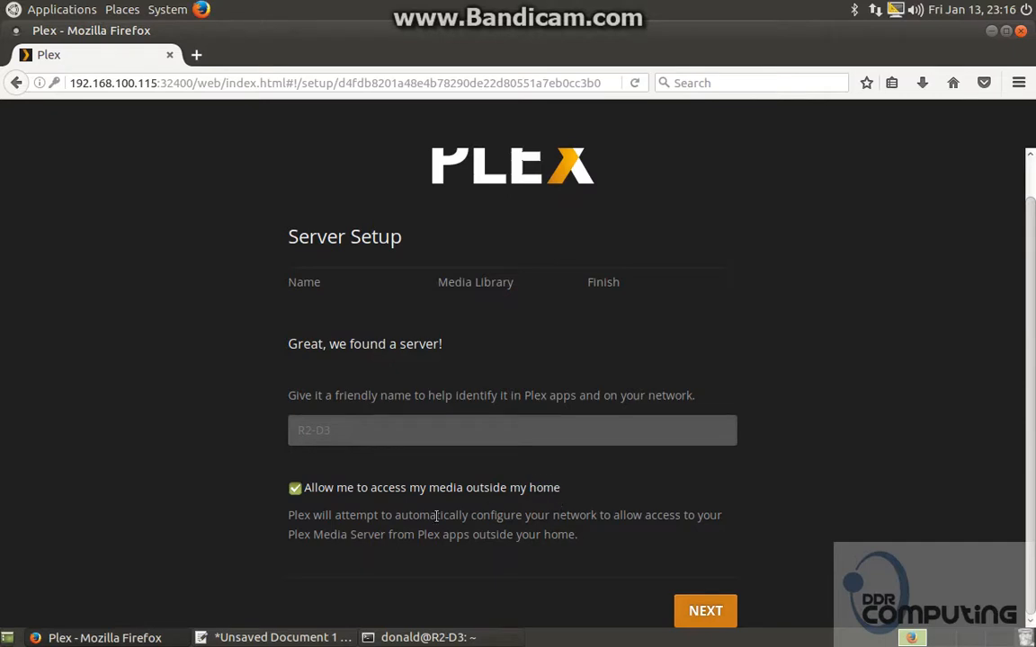
{"action": "left_click", "coordinate": [295, 487]}
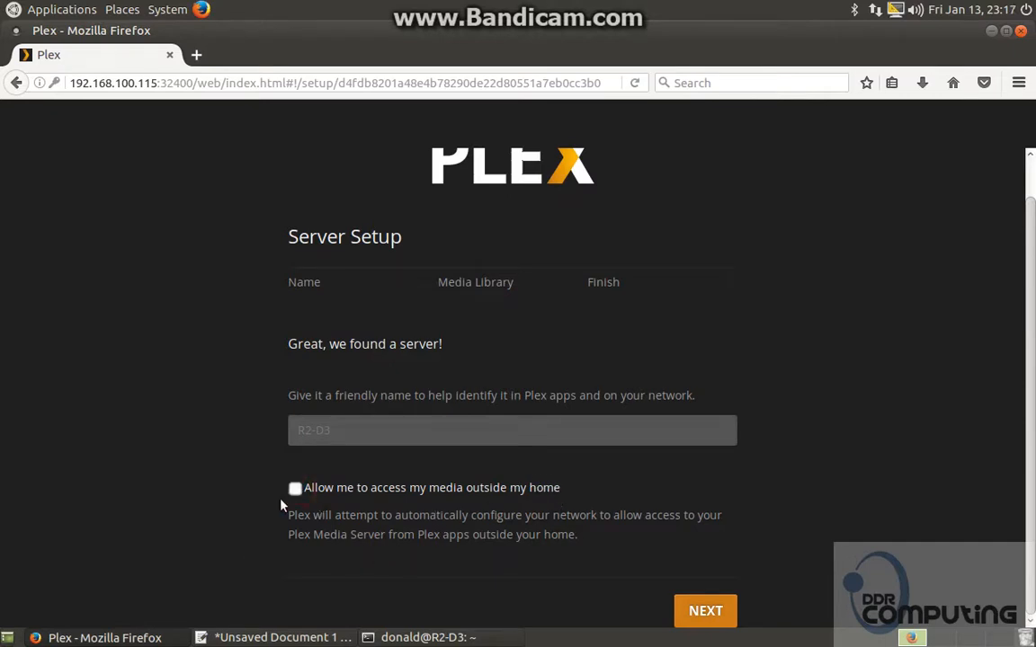
{"action": "left_click", "coordinate": [705, 610]}
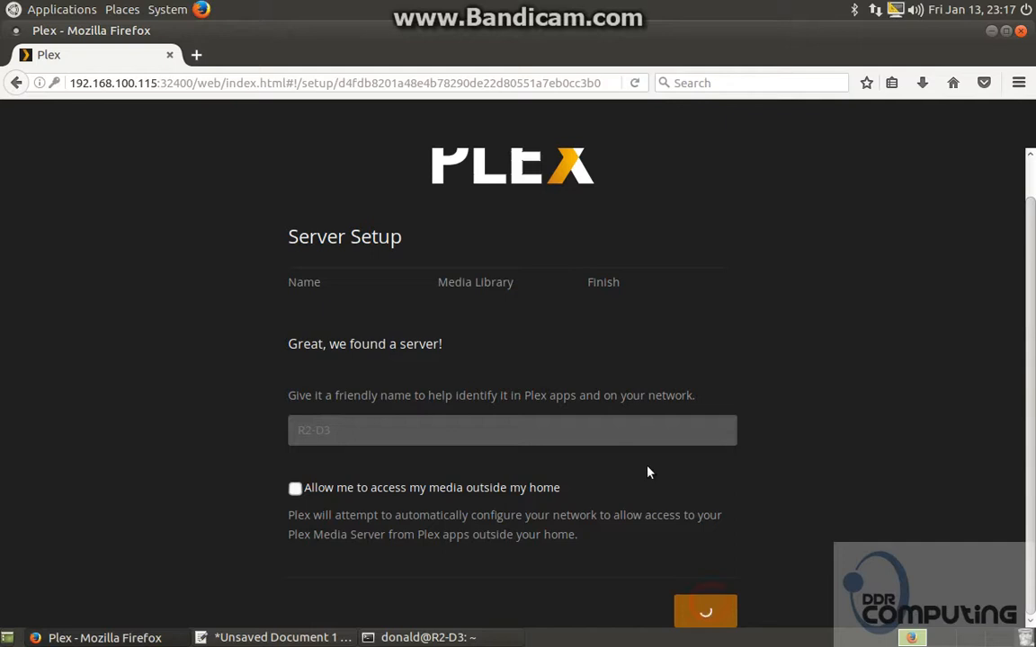
{"action": "left_click", "coordinate": [705, 612]}
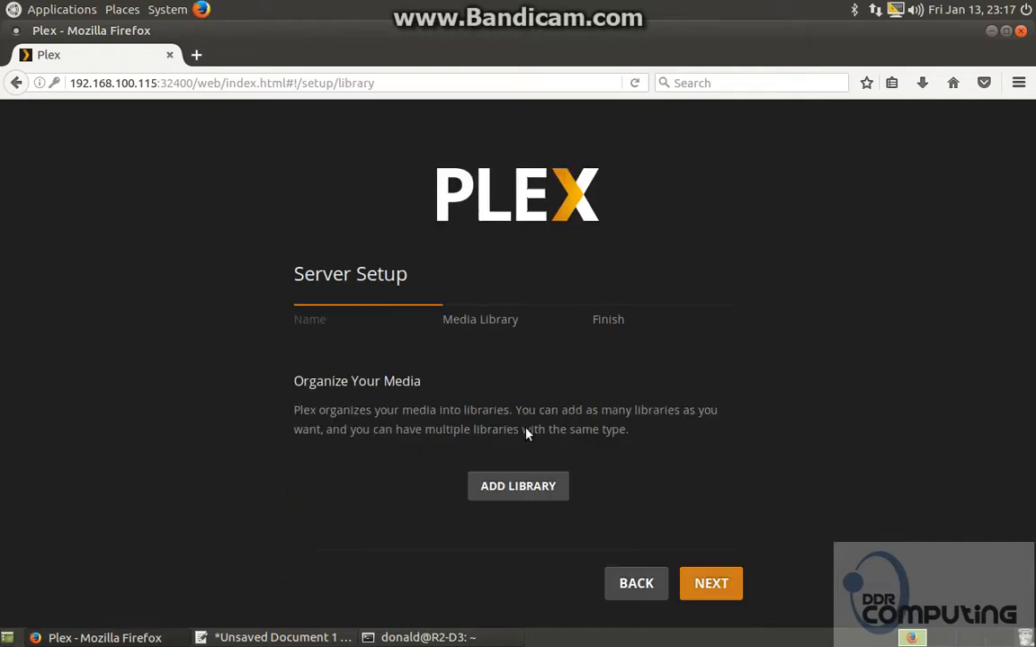
Create a Movies library and add the folder /datadisk3/Video/Movies.
{"action": "left_click", "coordinate": [518, 486]}
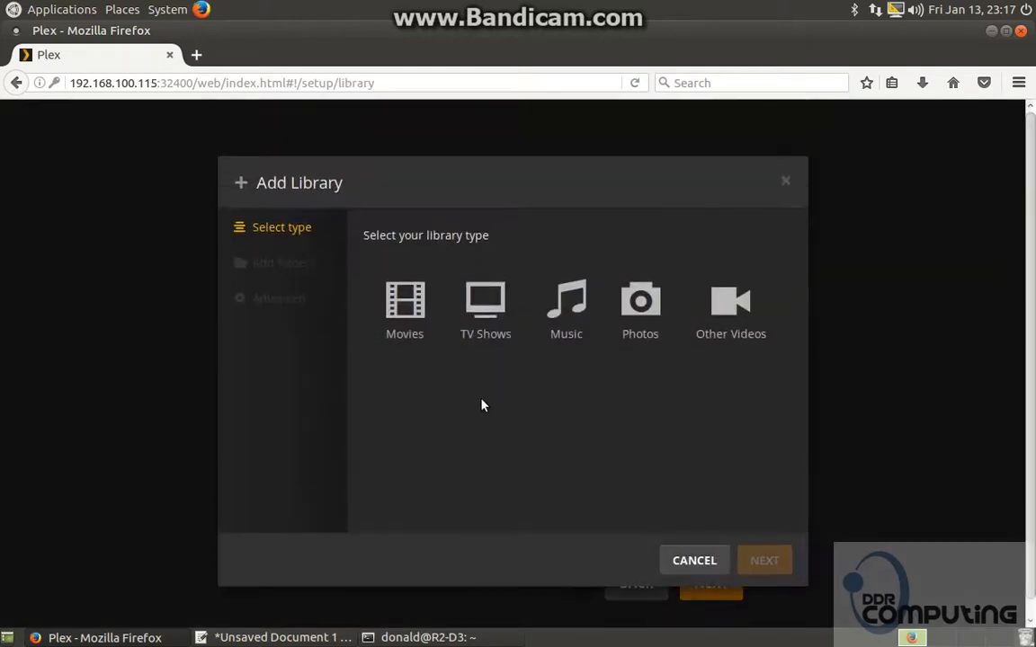
{"action": "left_click", "coordinate": [405, 305]}
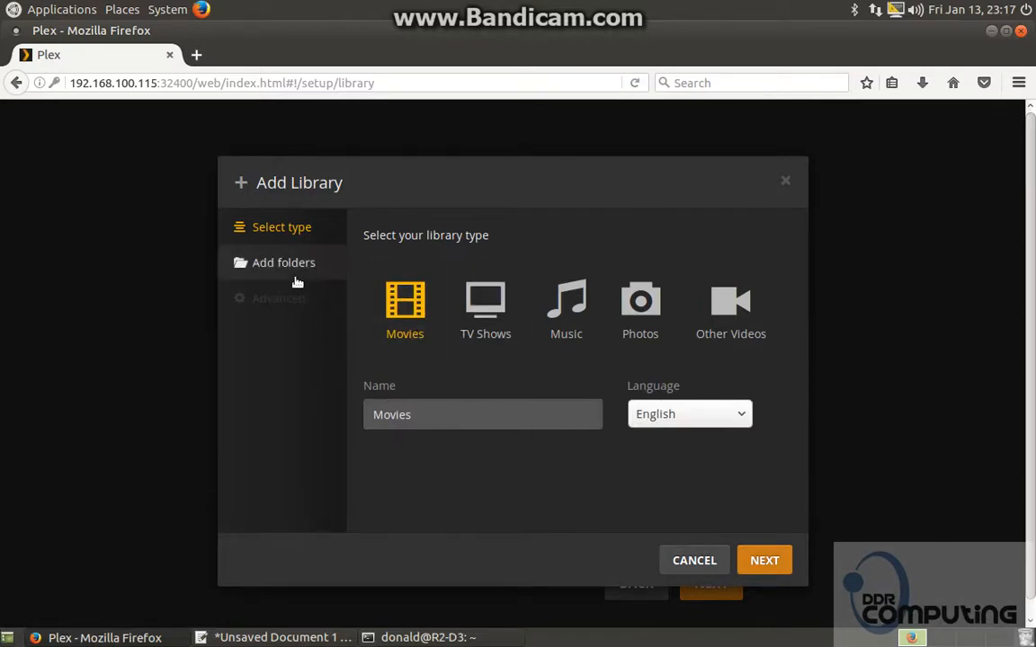
{"action": "mouse_move", "coordinate": [306, 262]}
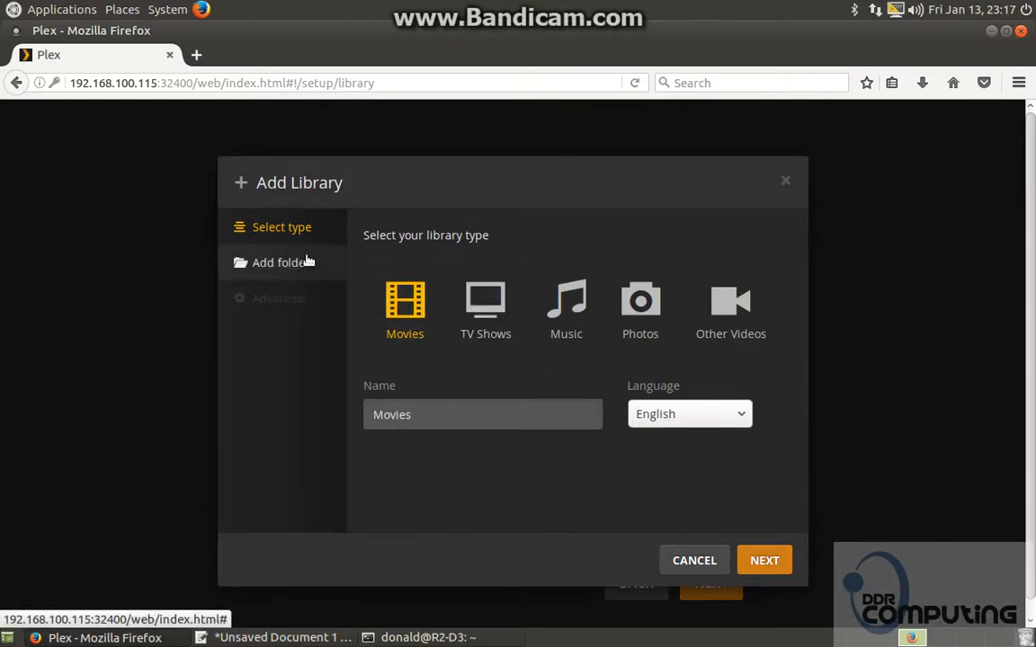
{"action": "left_click", "coordinate": [279, 261]}
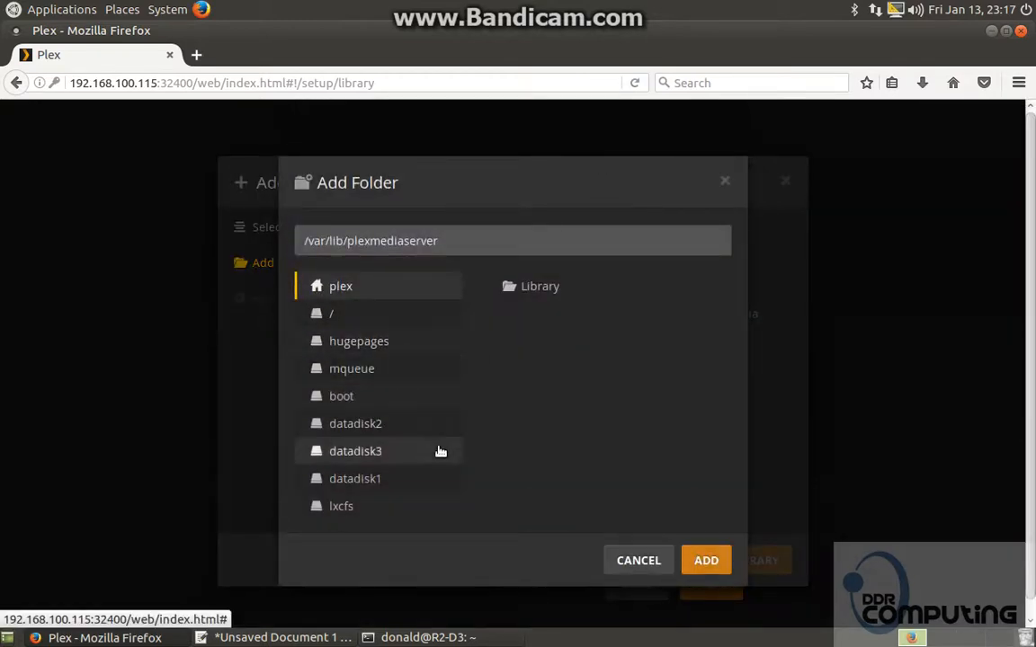
{"action": "left_click", "coordinate": [355, 451]}
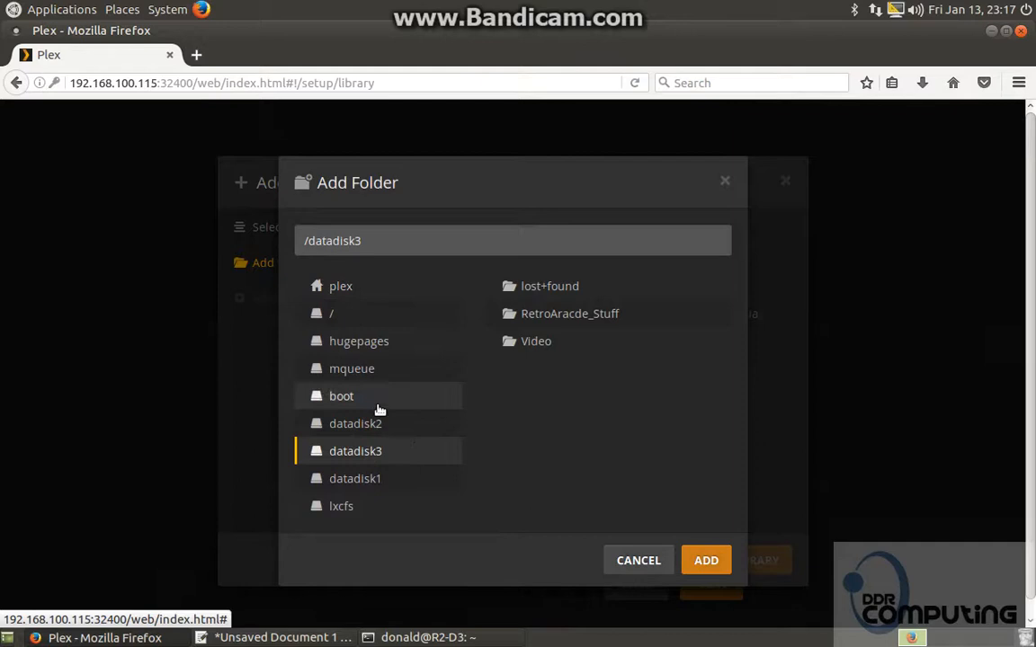
{"action": "left_click", "coordinate": [536, 341]}
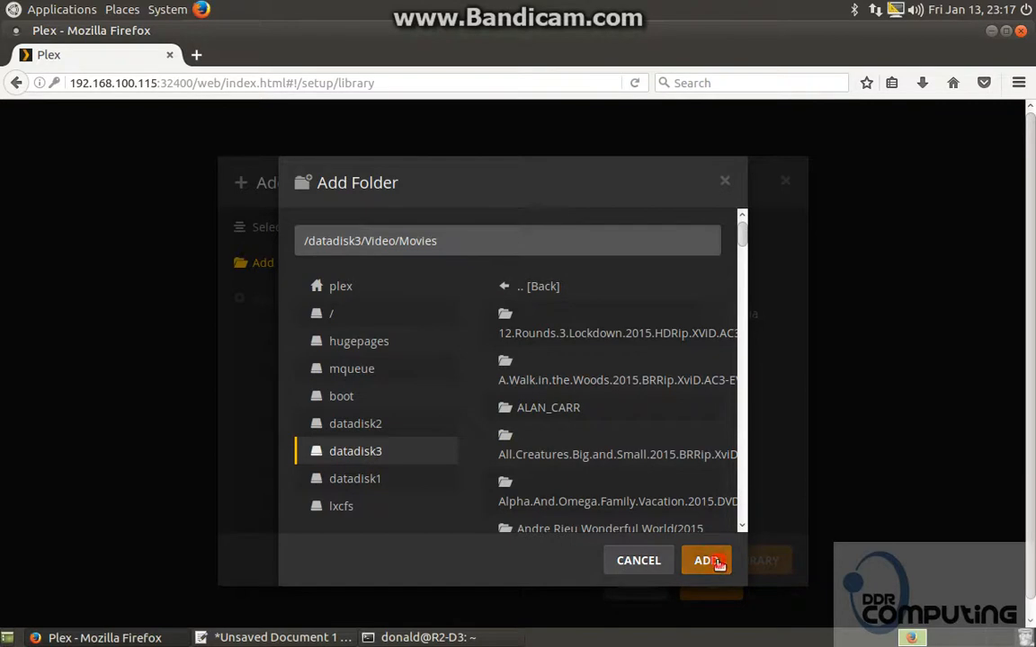
{"action": "left_click", "coordinate": [704, 561]}
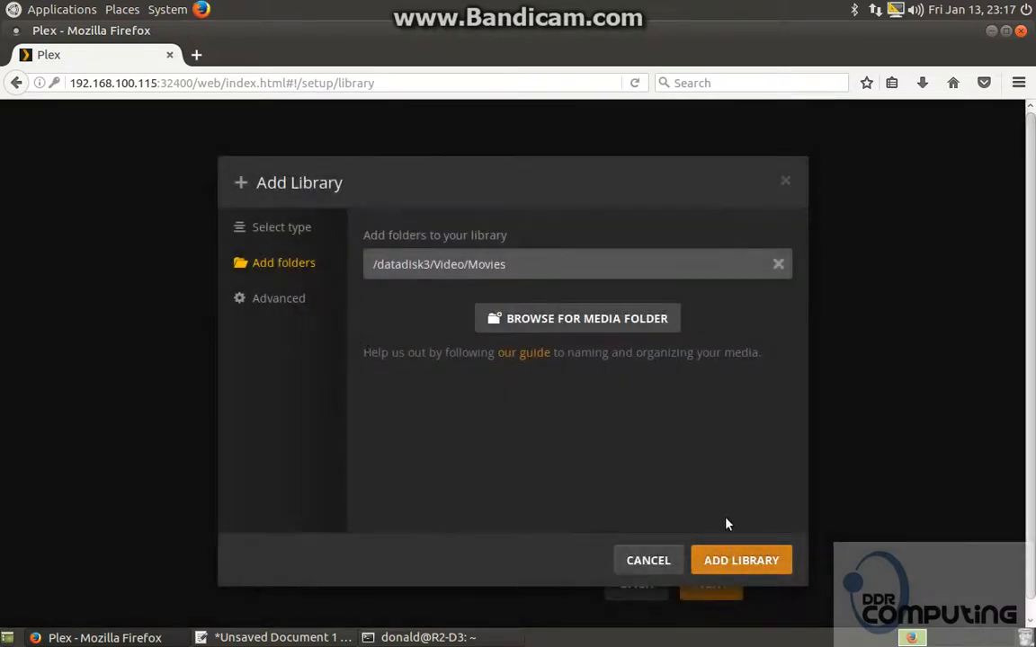
Add the Movies library, then step through Media Library and Finish to complete server setup.
{"action": "left_click", "coordinate": [740, 560]}
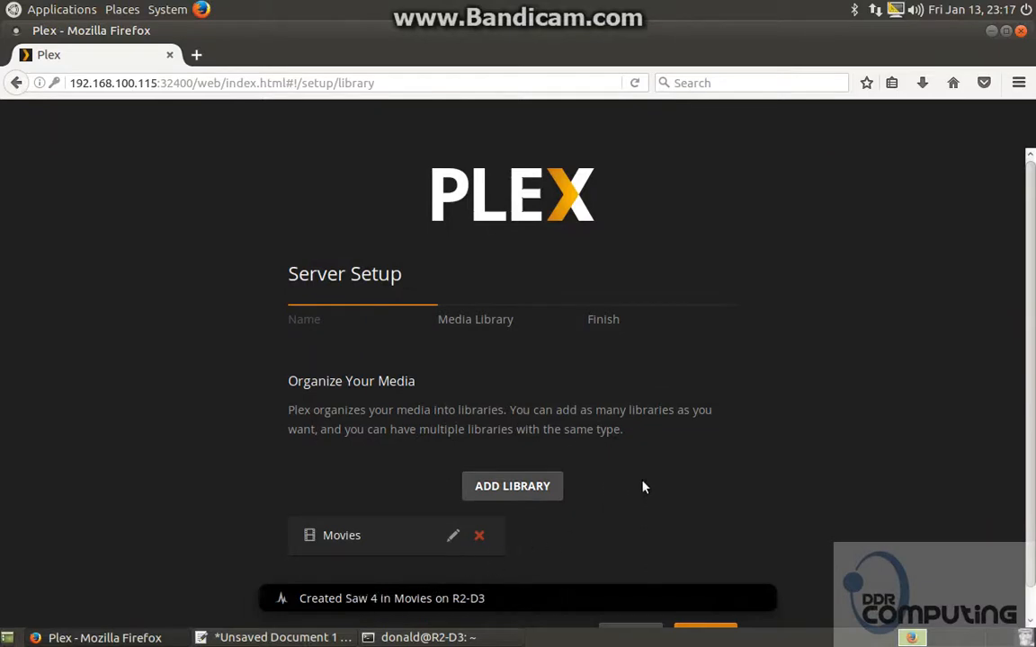
{"action": "scroll", "scroll_direction": "down", "scroll_amount": 3}
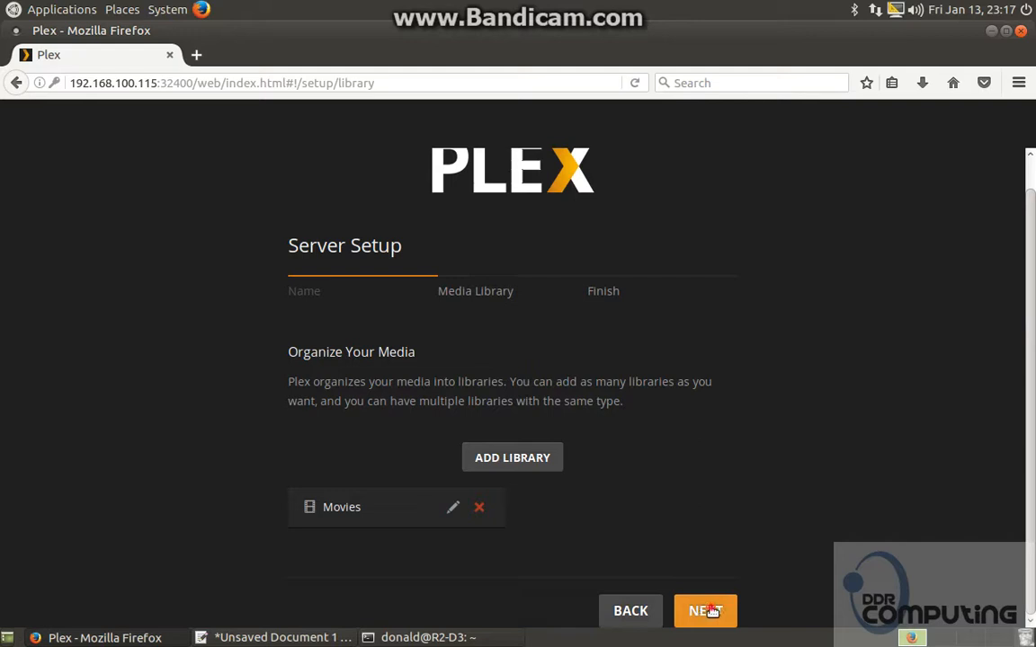
{"action": "left_click", "coordinate": [704, 610]}
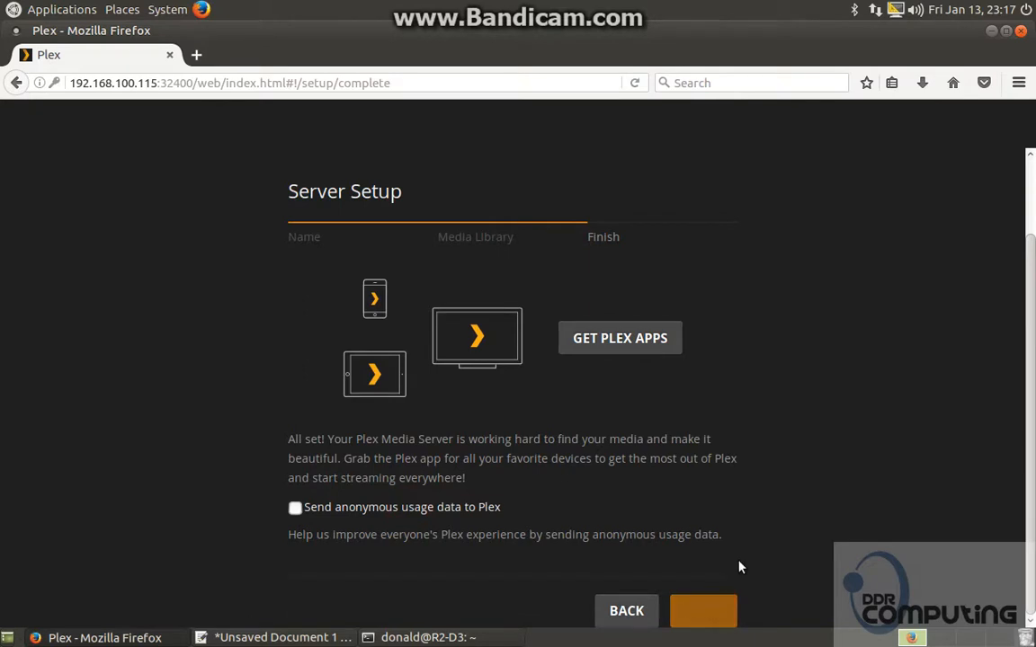
{"action": "left_click", "coordinate": [703, 611]}
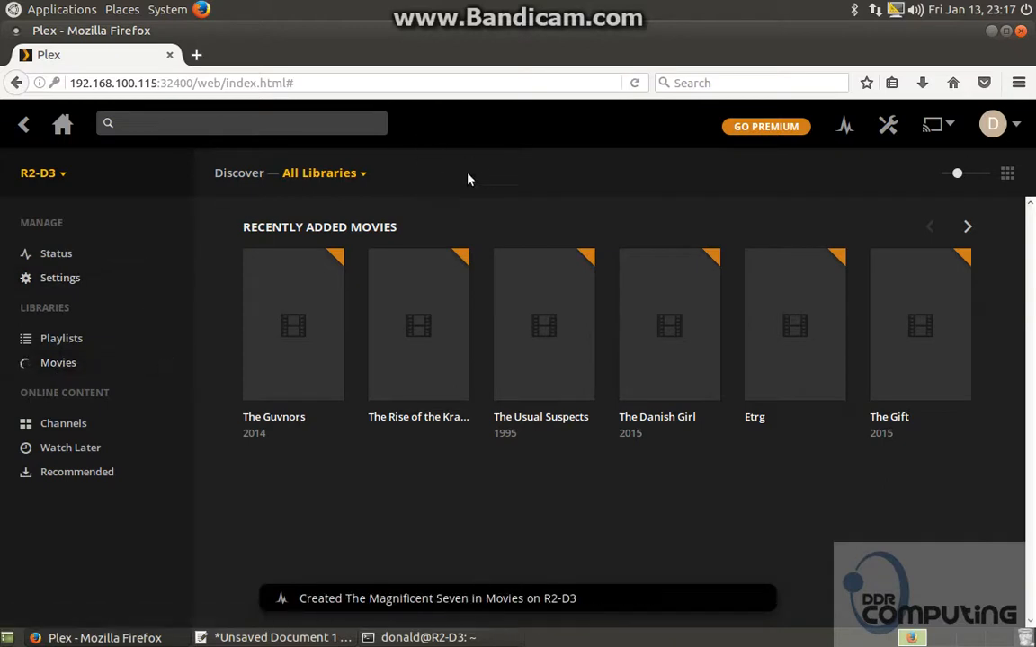
{"action": "mouse_move", "coordinate": [544, 325]}
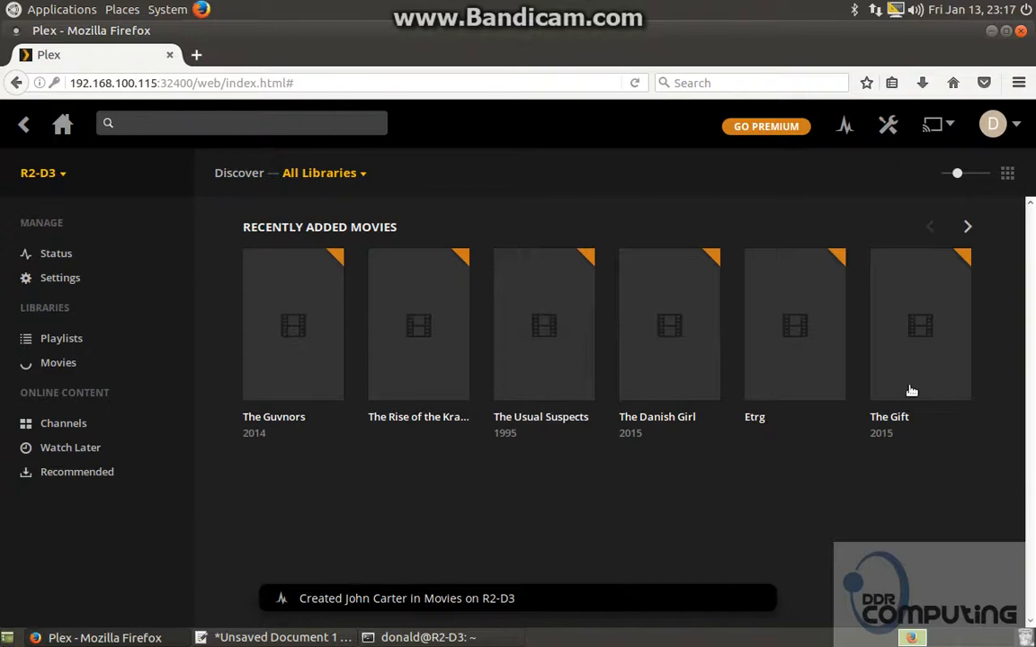
Page through Recently Added Movies and start playing The Usual Suspects.
{"action": "left_click", "coordinate": [968, 226]}
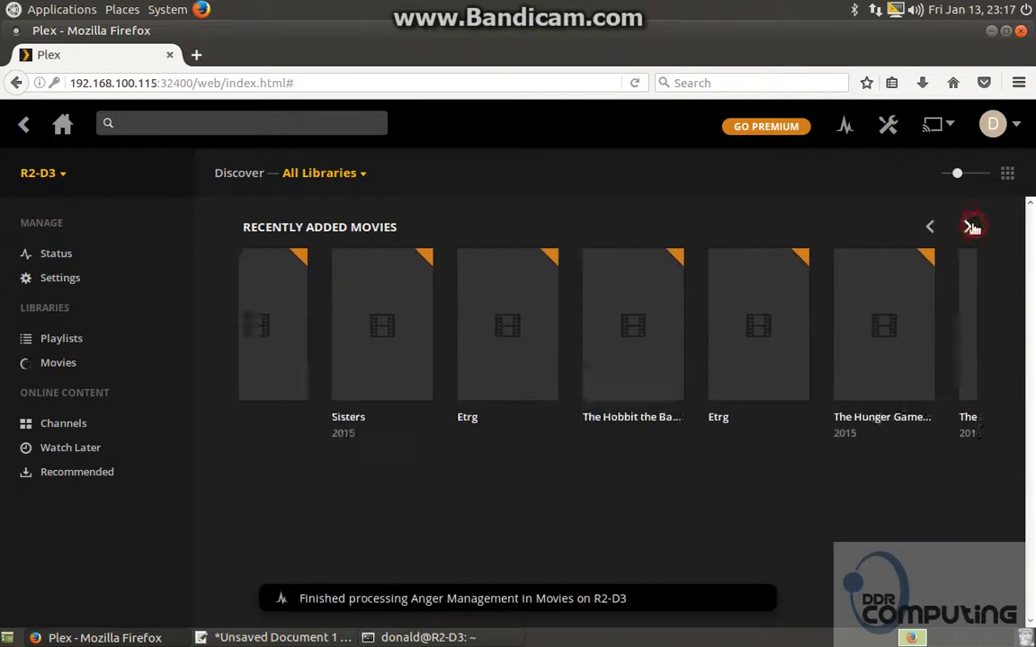
{"action": "left_click", "coordinate": [970, 226]}
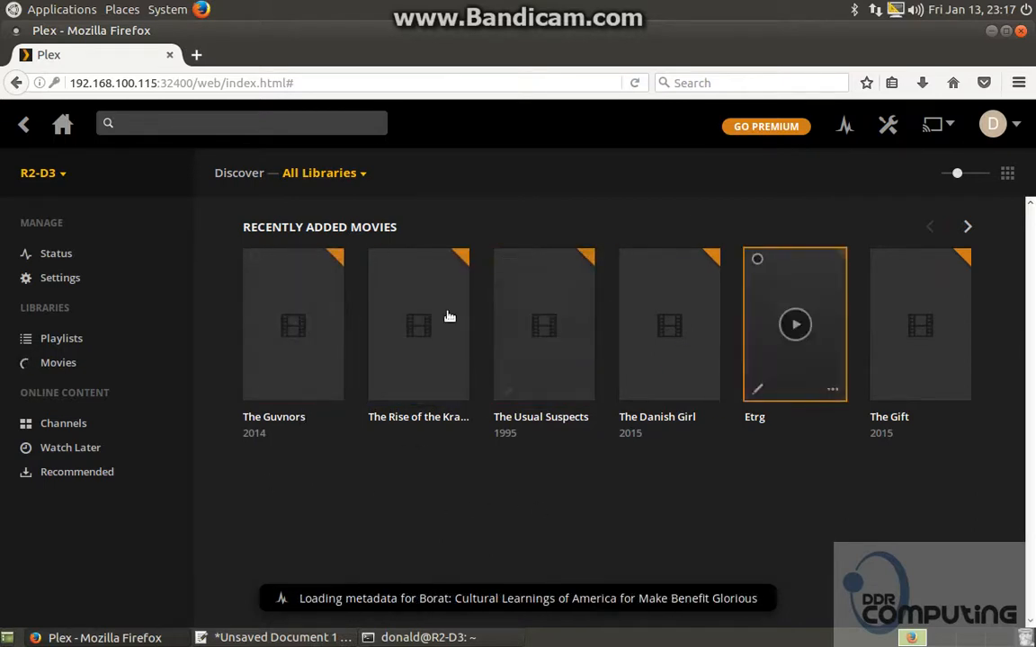
{"action": "mouse_move", "coordinate": [383, 493]}
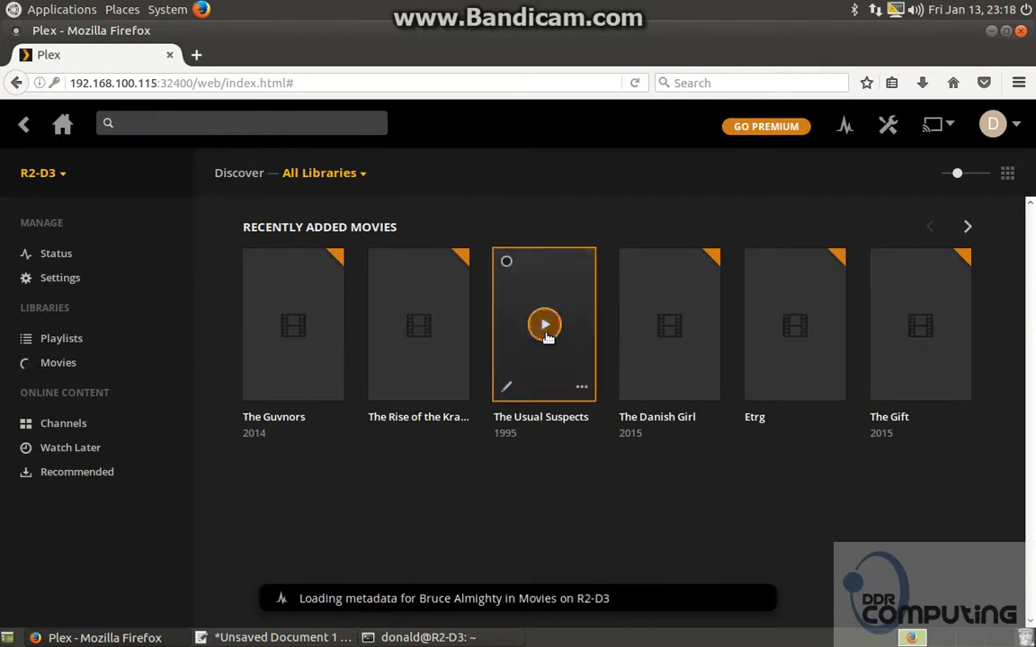
{"action": "left_click", "coordinate": [544, 325]}
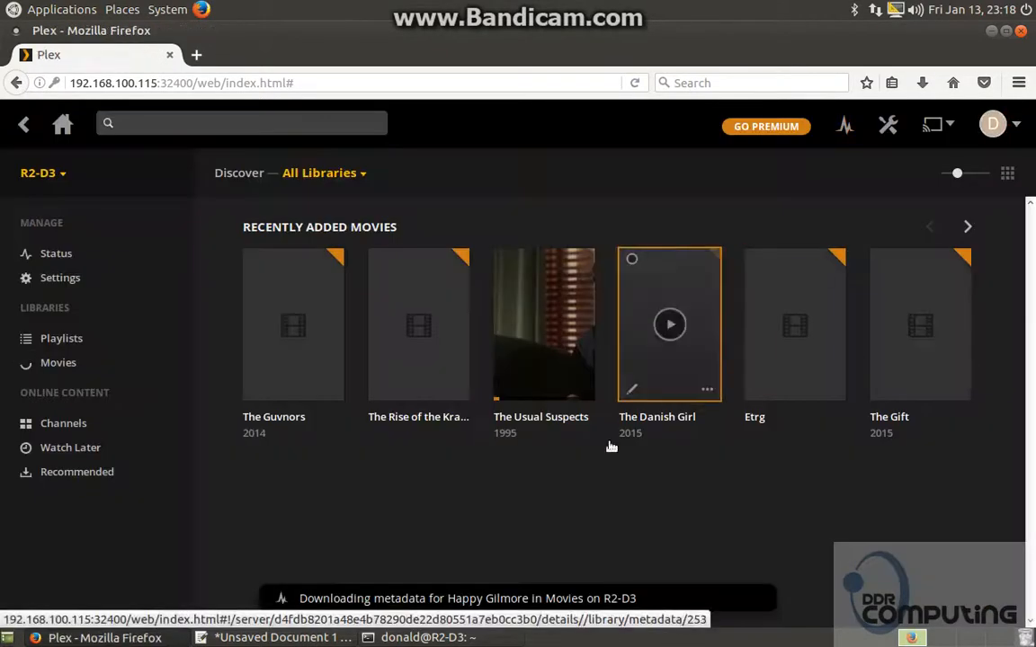
Scroll the home page and page Recently Added Movies forward and back again.
{"action": "scroll", "scroll_direction": "down", "scroll_amount": 3}
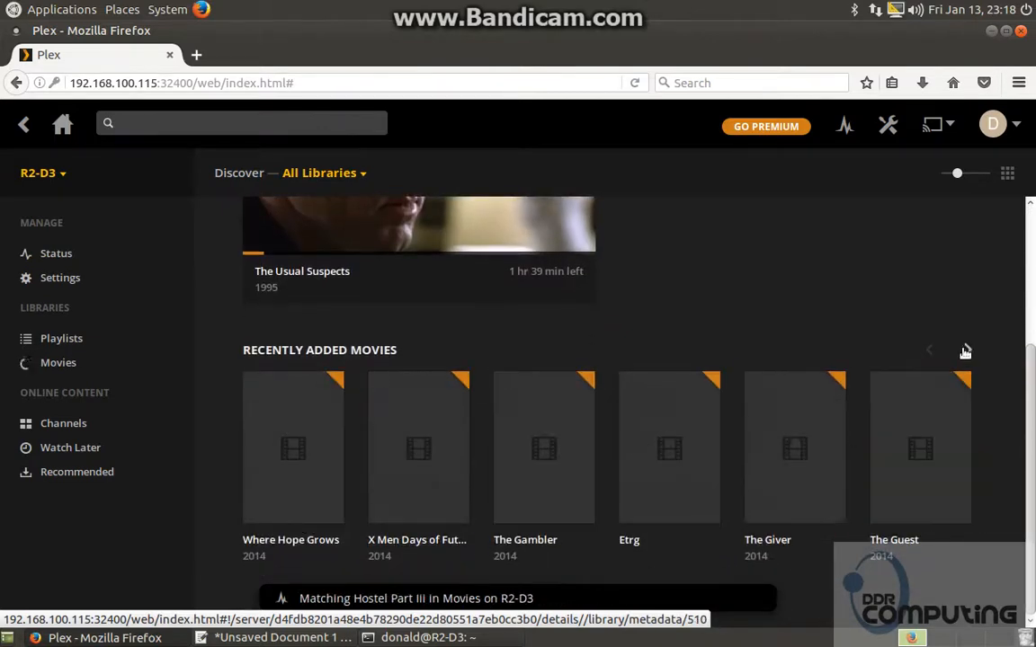
{"action": "left_click", "coordinate": [968, 349]}
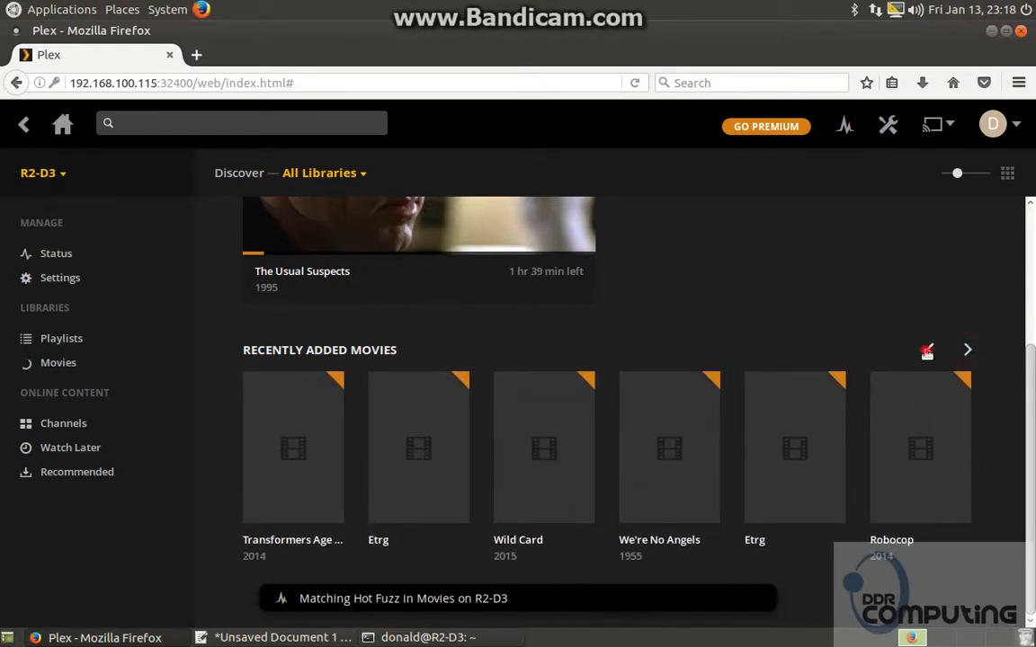
{"action": "left_click", "coordinate": [967, 350]}
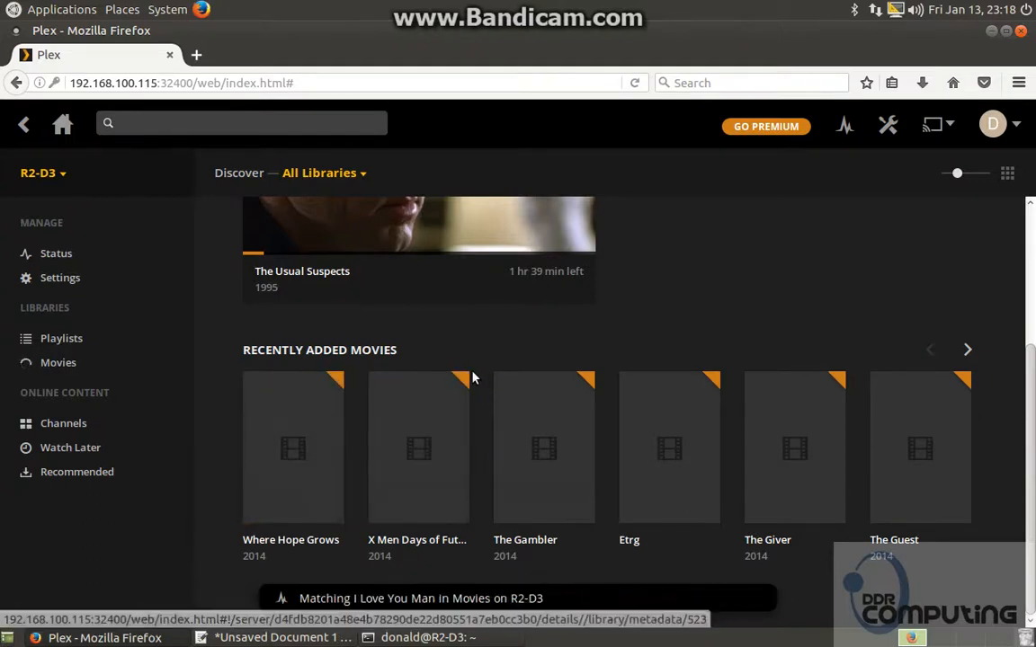
{"action": "mouse_move", "coordinate": [418, 447]}
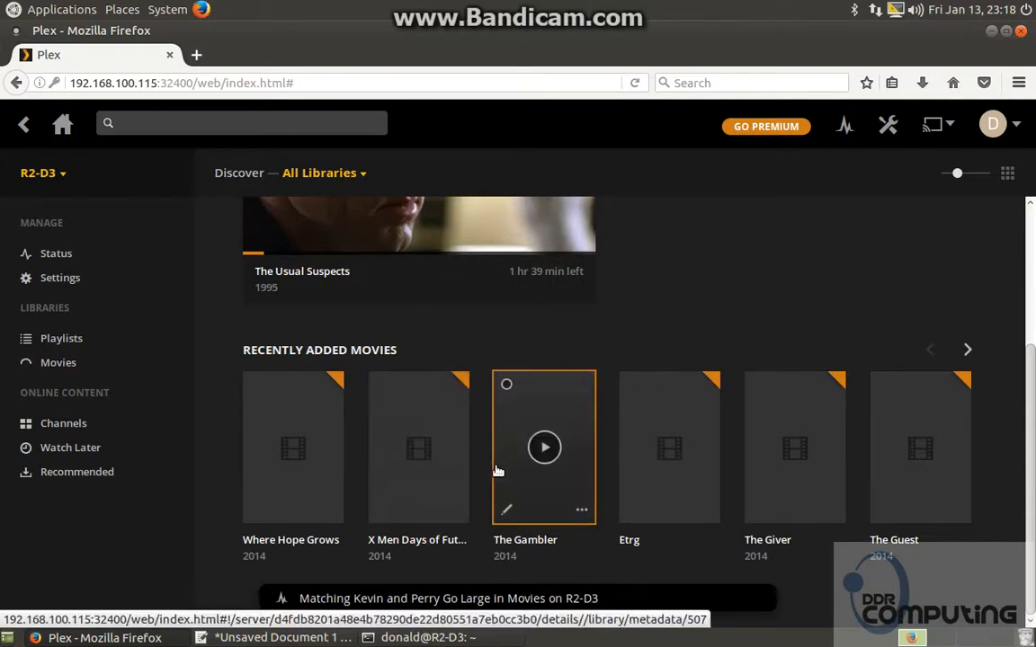
{"action": "mouse_move", "coordinate": [958, 531]}
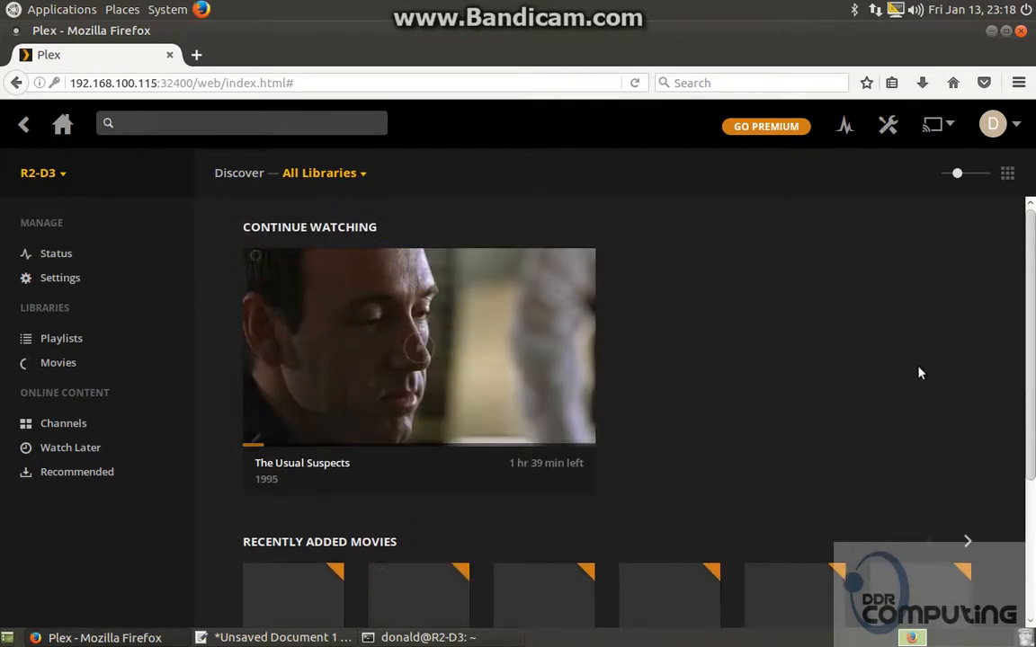
{"action": "scroll", "scroll_direction": "down", "scroll_amount": 3}
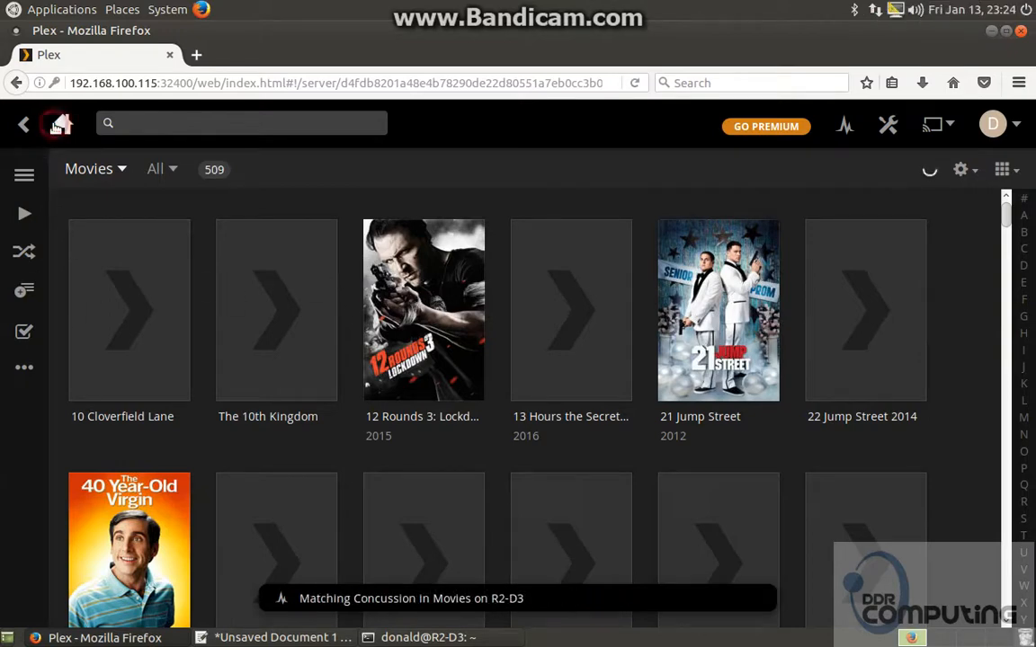
{"action": "left_click", "coordinate": [62, 125]}
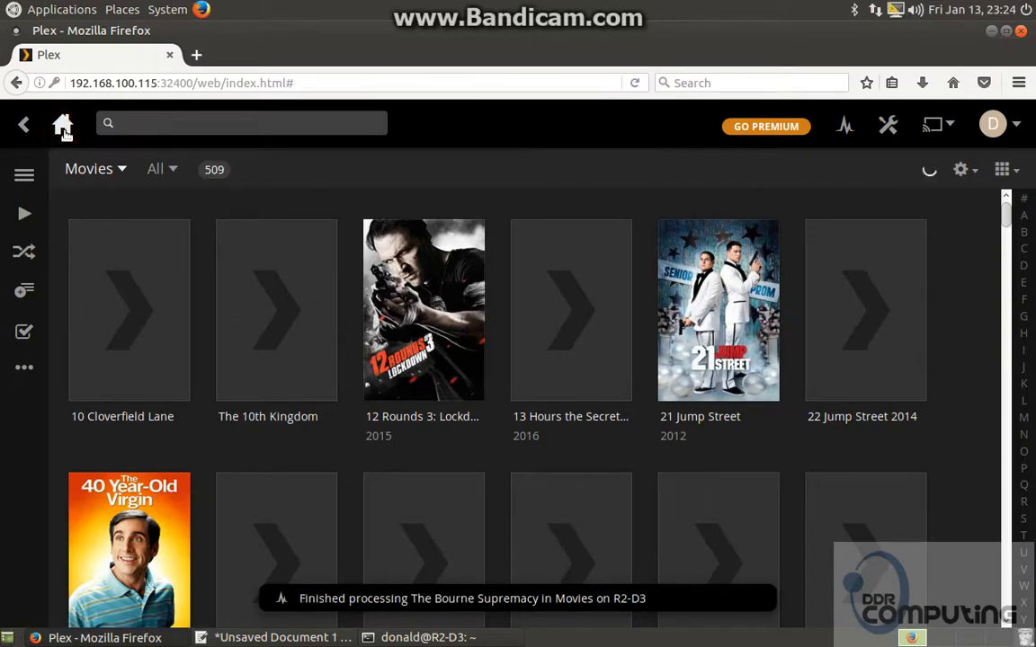
{"action": "left_click", "coordinate": [62, 124]}
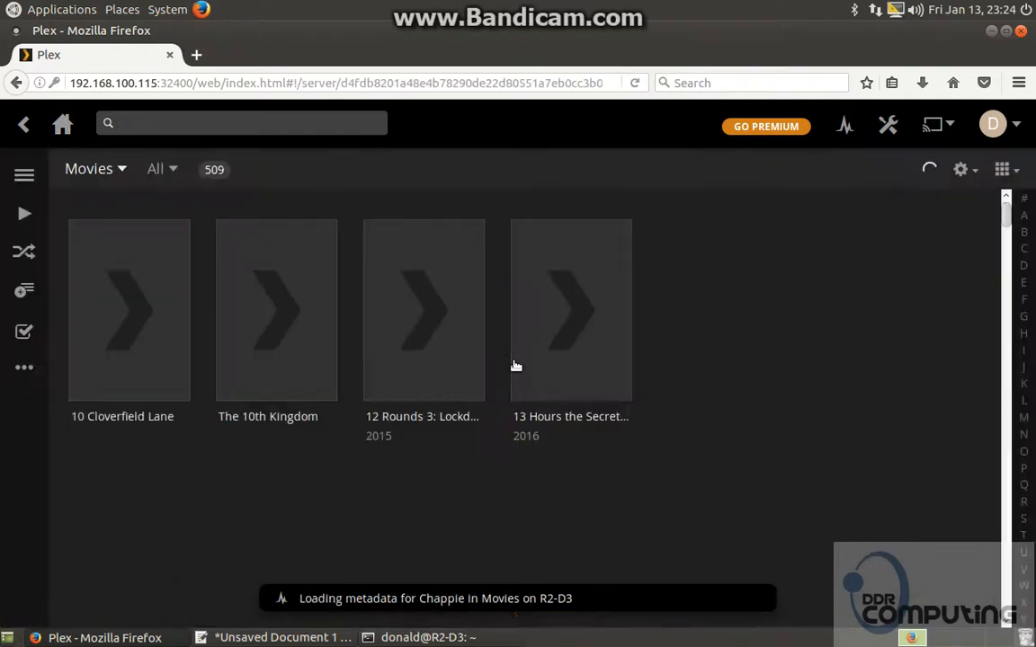
{"action": "scroll", "scroll_direction": "down", "scroll_amount": 3}
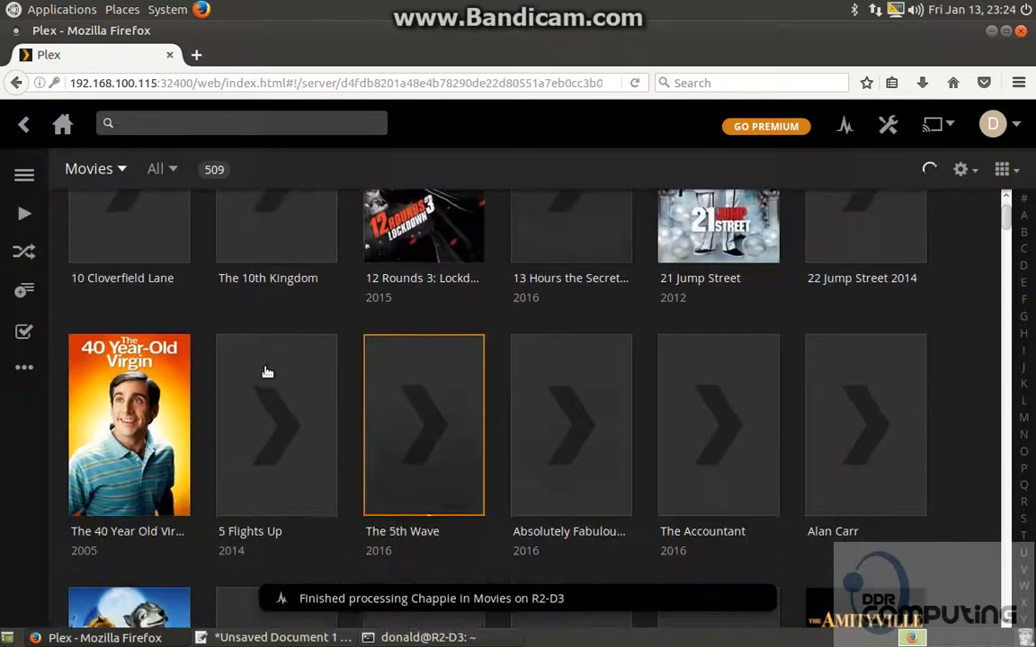
{"action": "scroll", "scroll_direction": "down", "scroll_amount": 3}
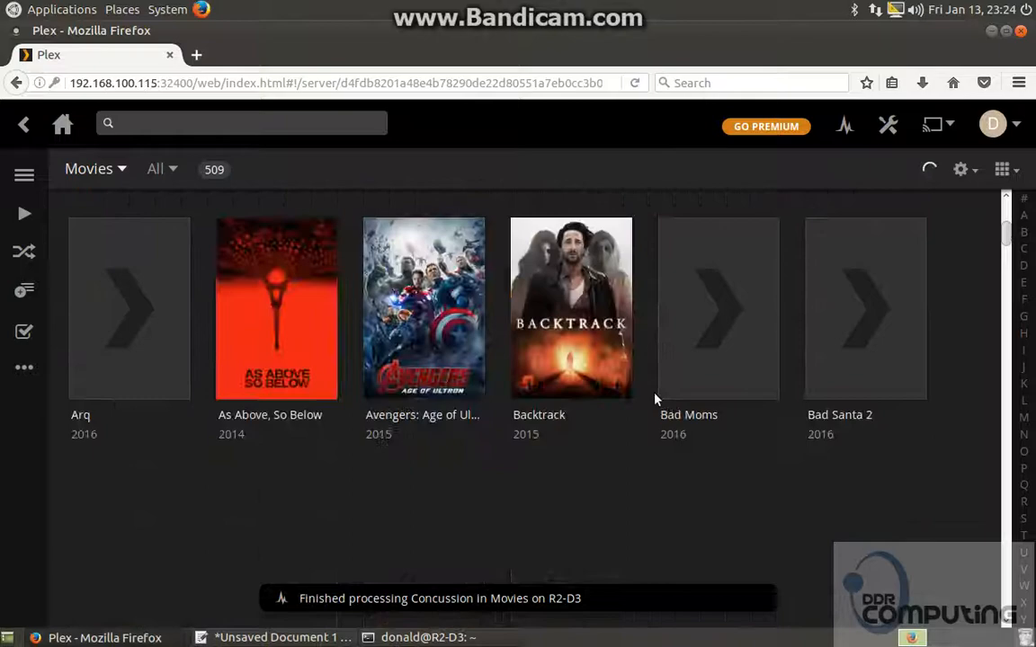
{"action": "scroll", "scroll_direction": "down", "scroll_amount": 3}
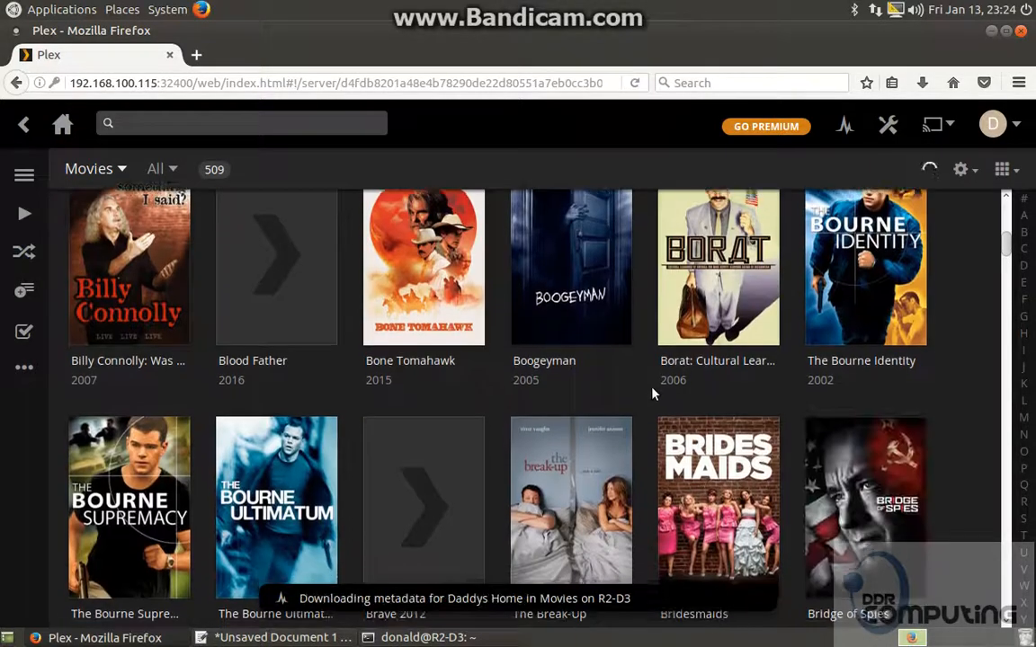
{"action": "scroll", "scroll_direction": "down", "scroll_amount": 3}
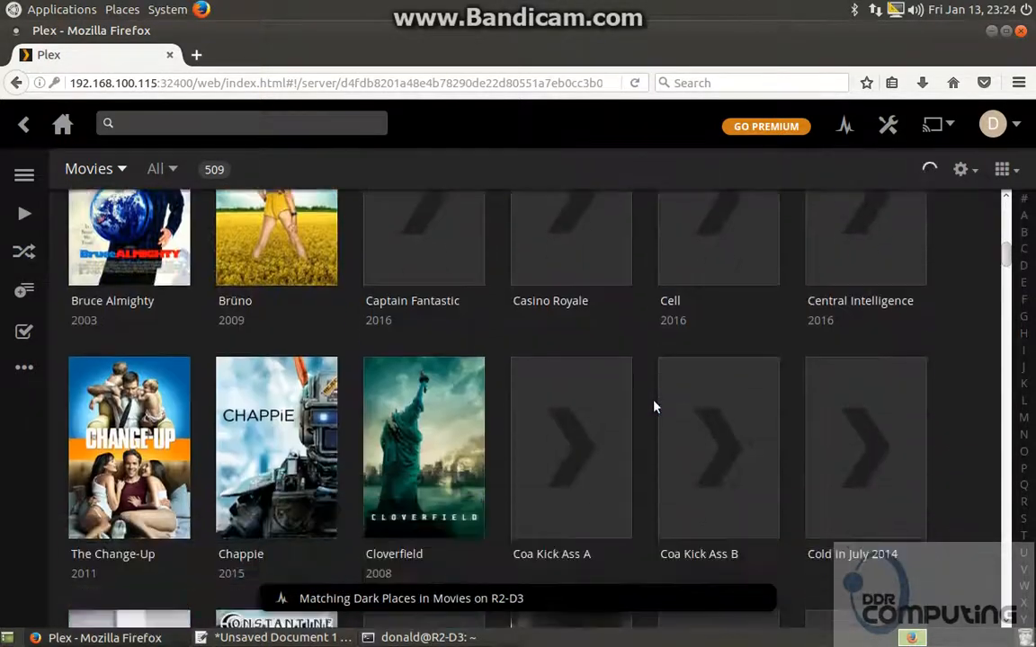
{"action": "scroll", "scroll_direction": "down", "scroll_amount": 3}
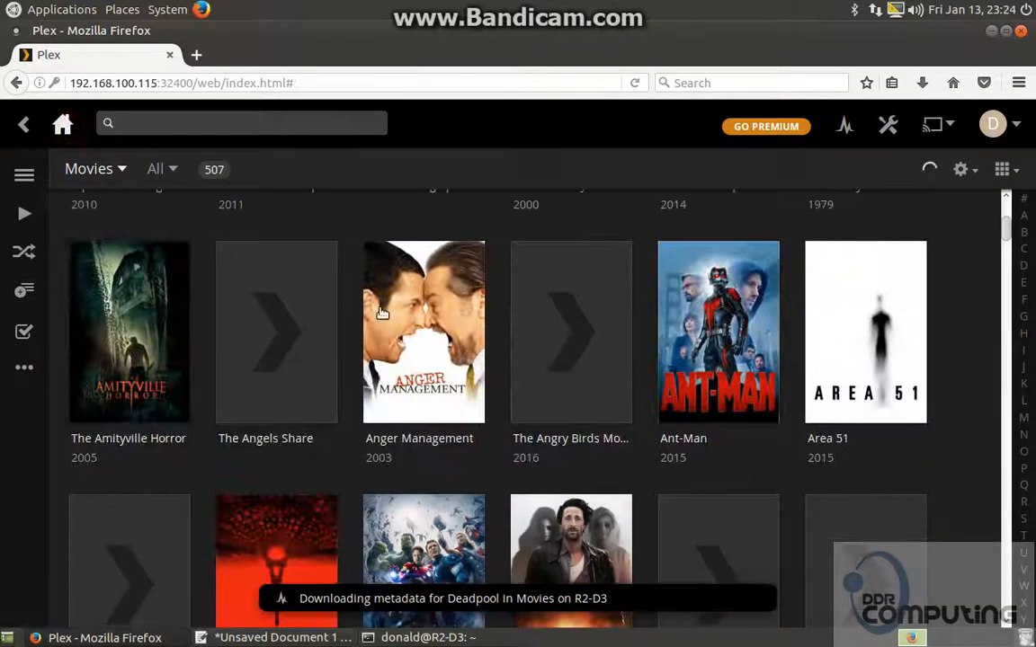
{"action": "left_click", "coordinate": [62, 125]}
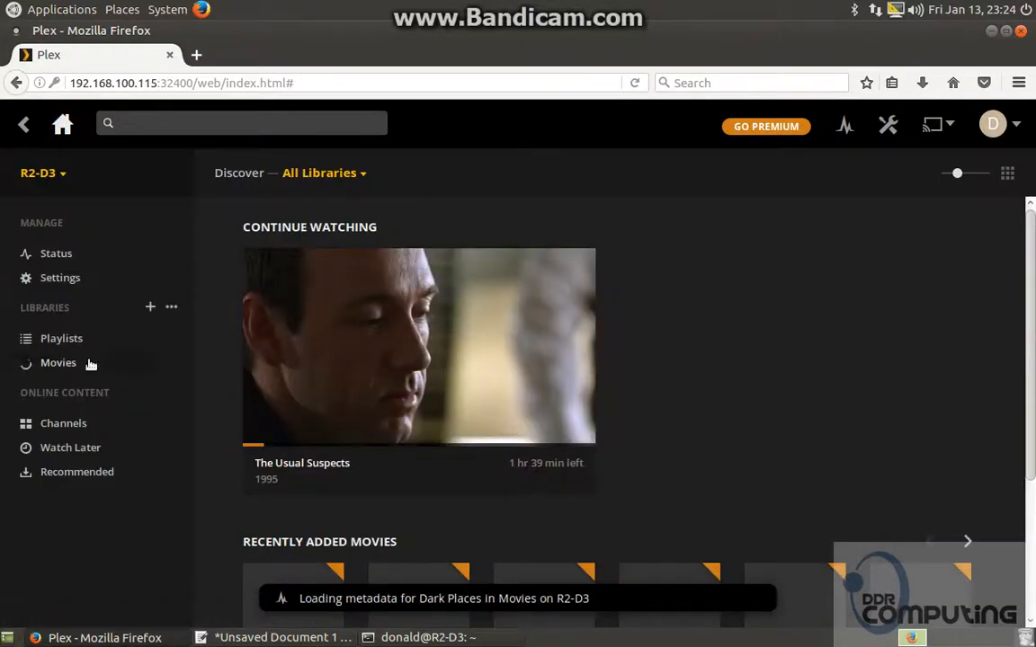